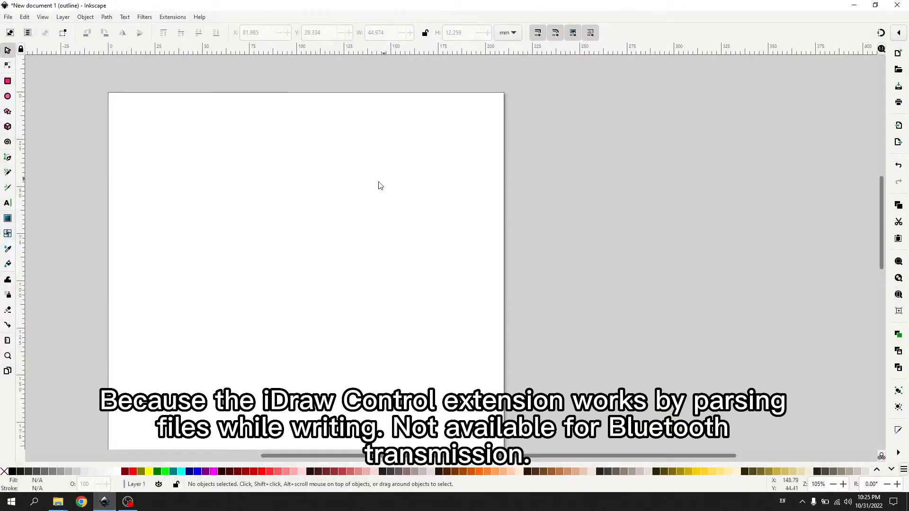
mouse_move(331, 193)
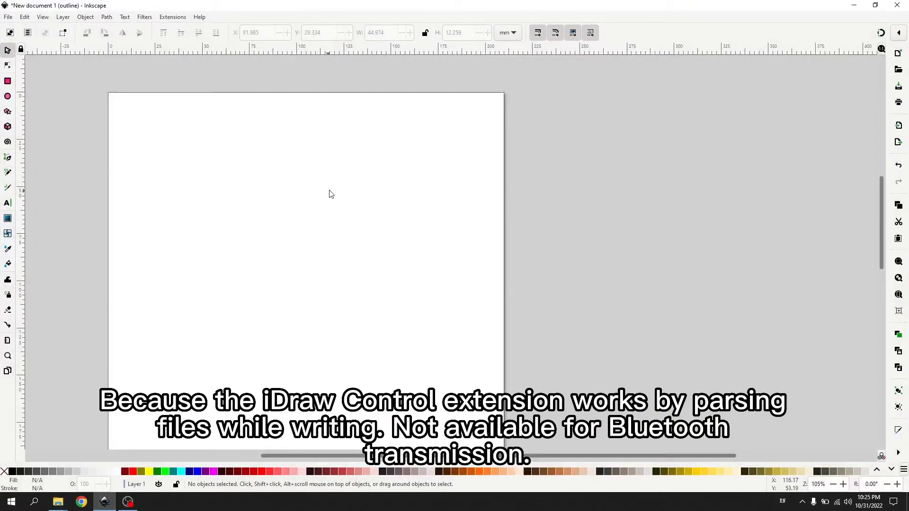
mouse_move(343, 167)
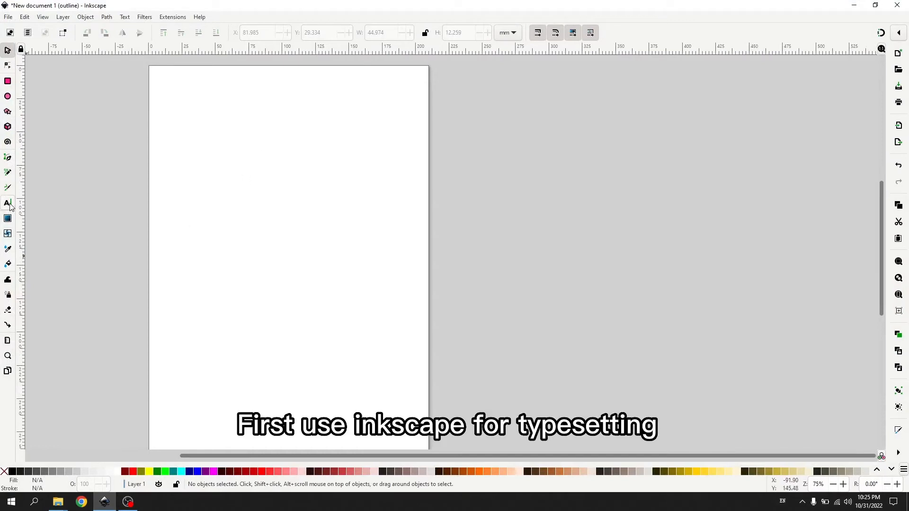
Add the word iDraw as text on the page, enlarge it and convert it to path outlines.
click(8, 203)
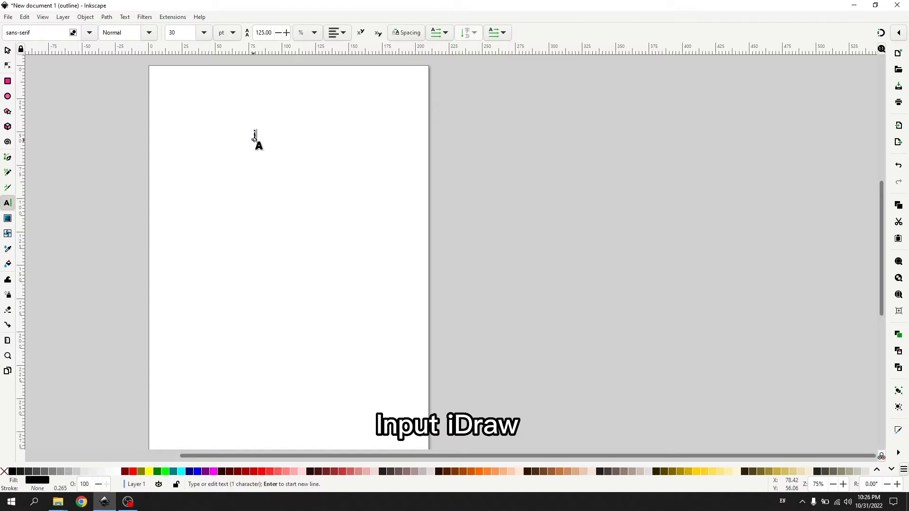
text(iDraw)
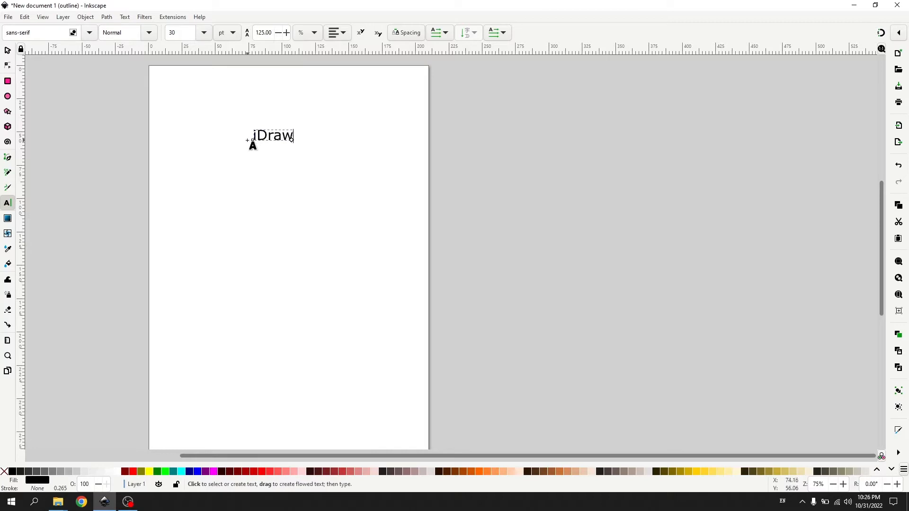
click(8, 51)
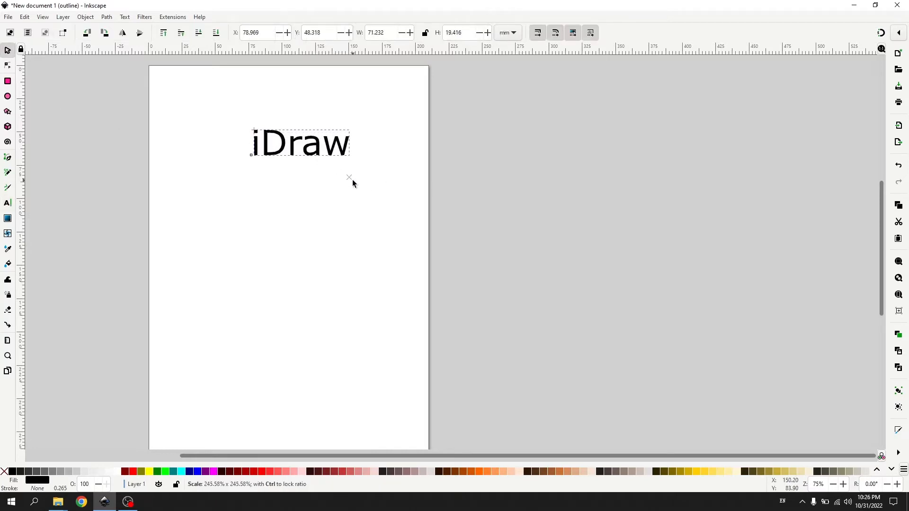
click(300, 143)
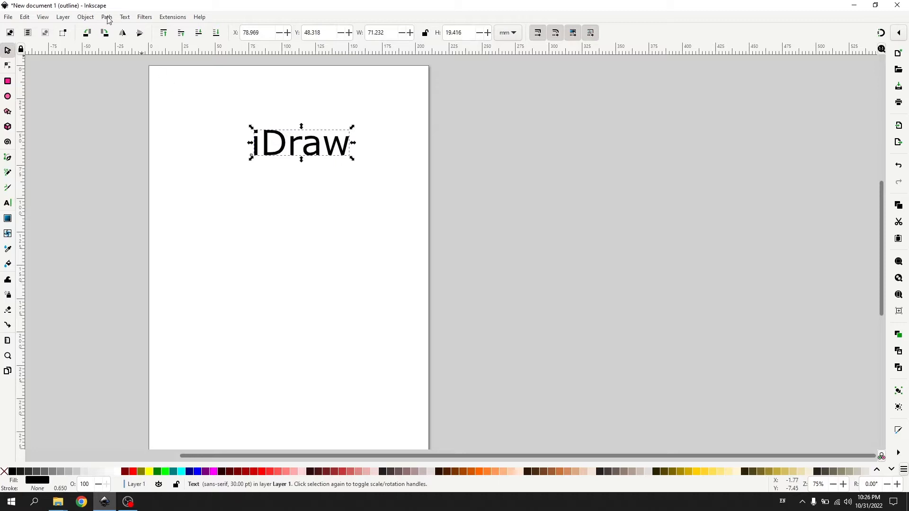
click(106, 17)
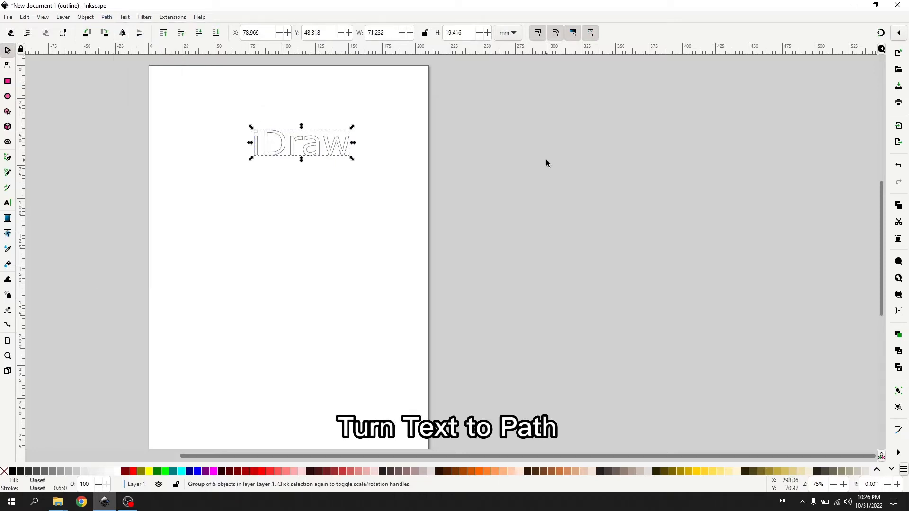
mouse_move(293, 191)
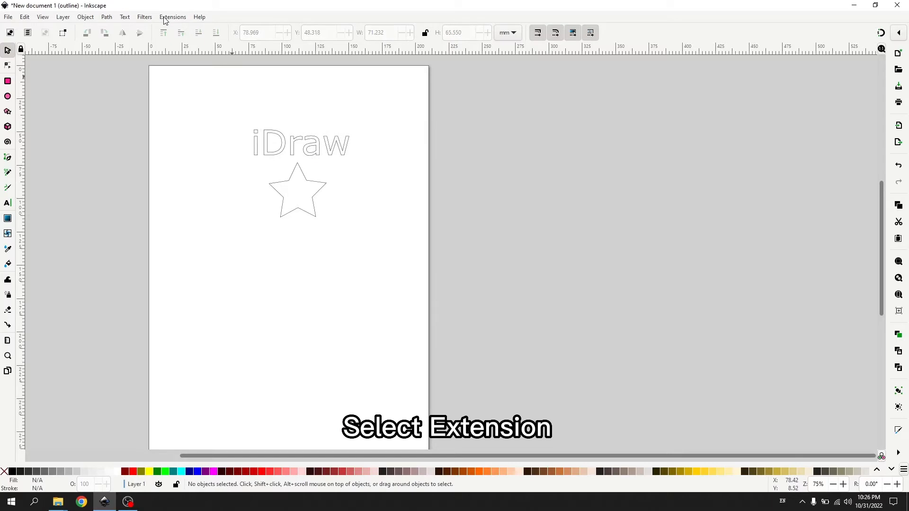
Launch the iDraw 2.0 Control extension and enable Plot to file.
click(172, 17)
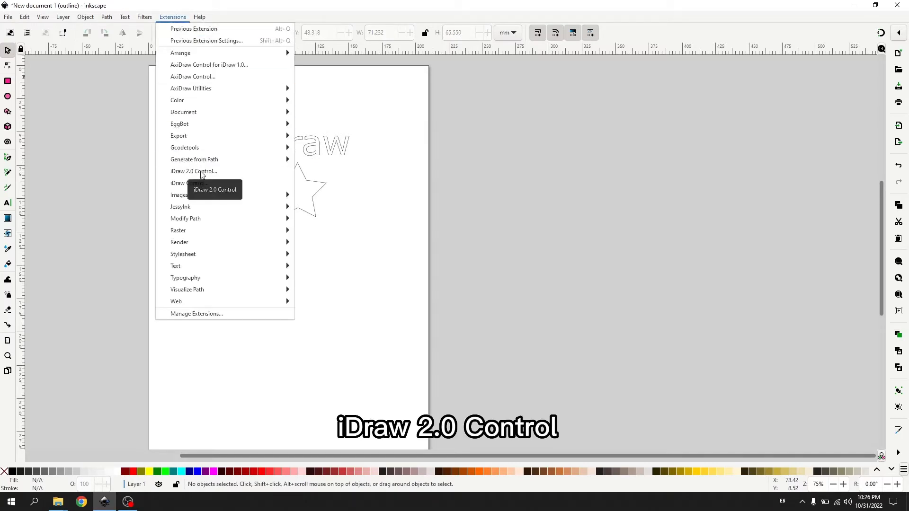
click(193, 172)
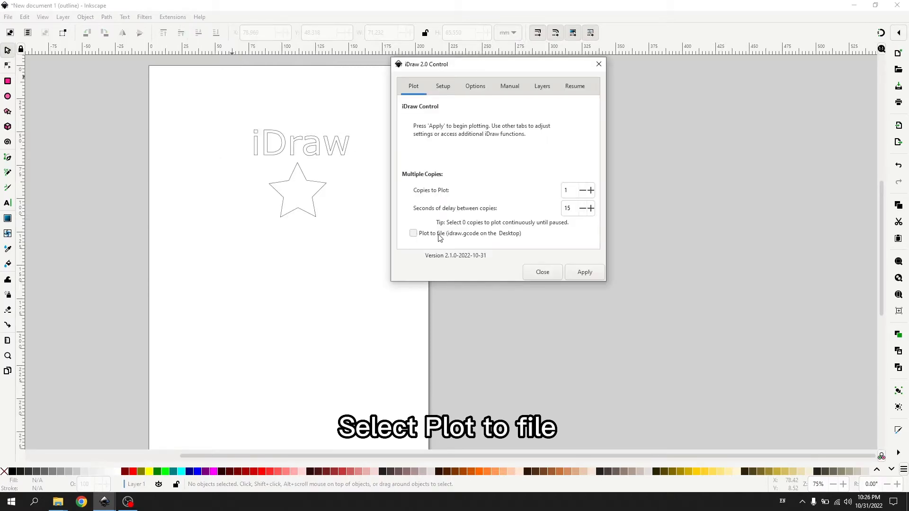
click(413, 233)
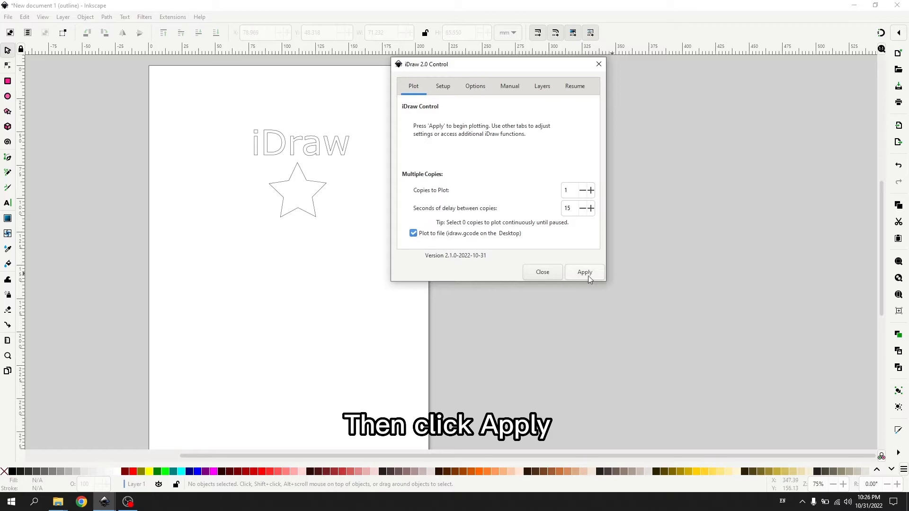
Apply the plot so iDraw.gcode is written to the Desktop, then dismiss the dialog.
click(584, 272)
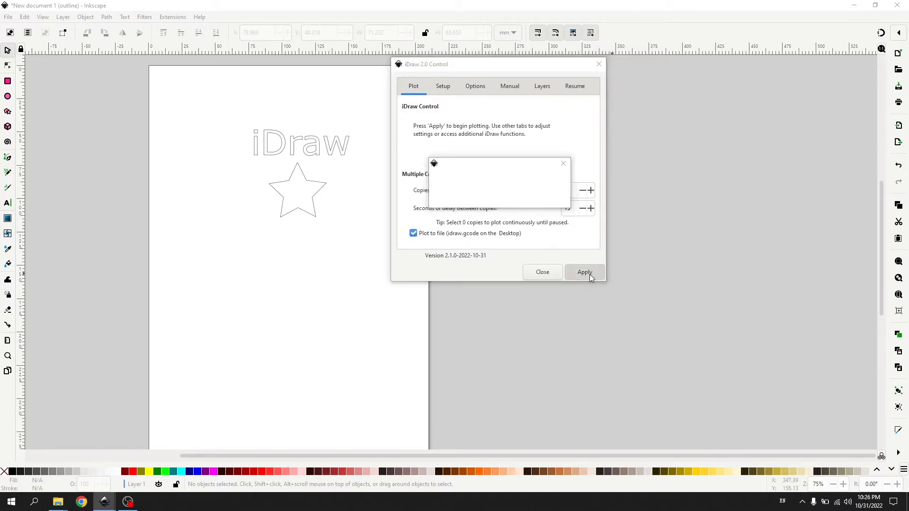
click(584, 272)
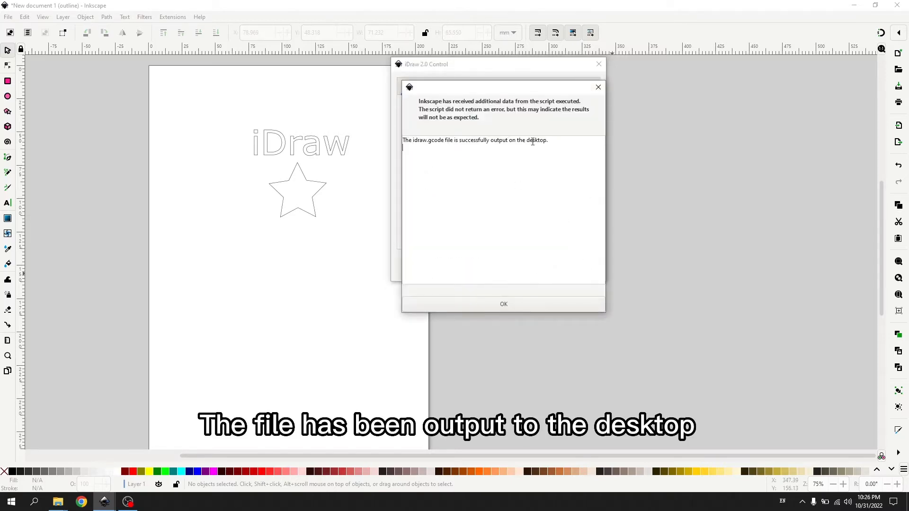
triple_click(475, 140)
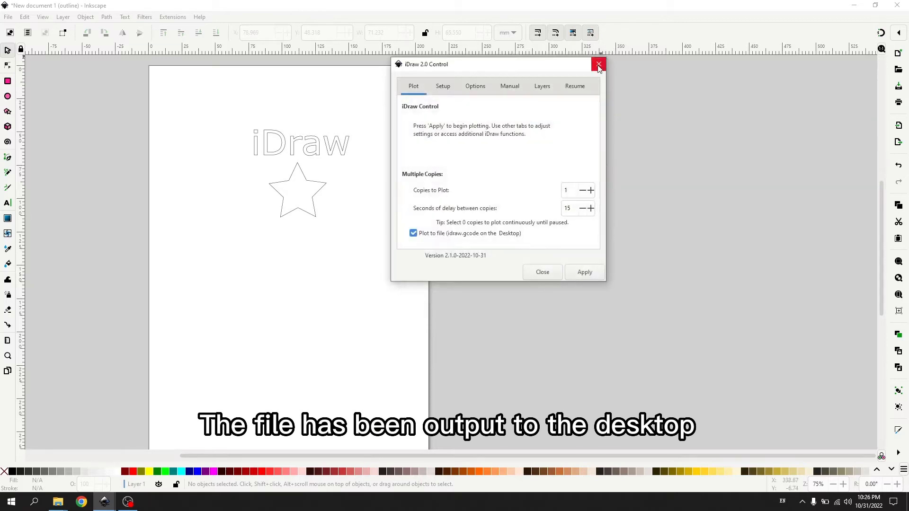
click(598, 63)
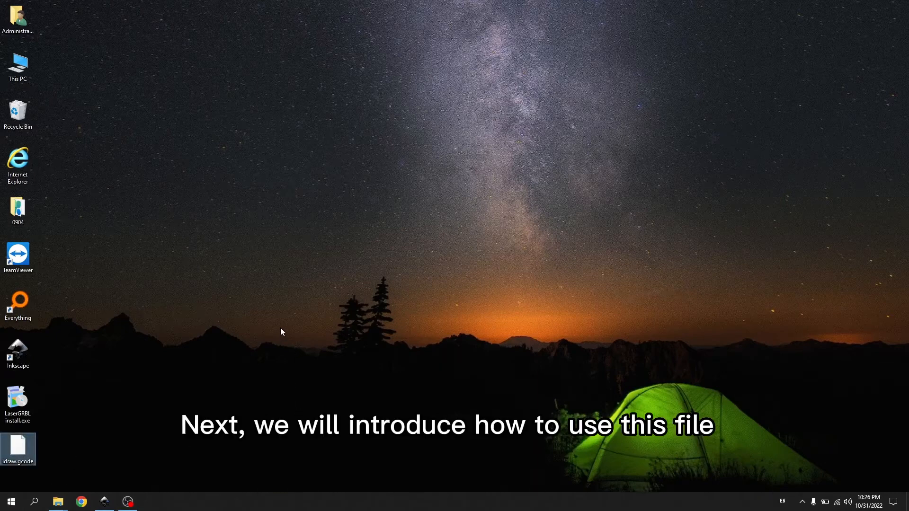
mouse_move(198, 343)
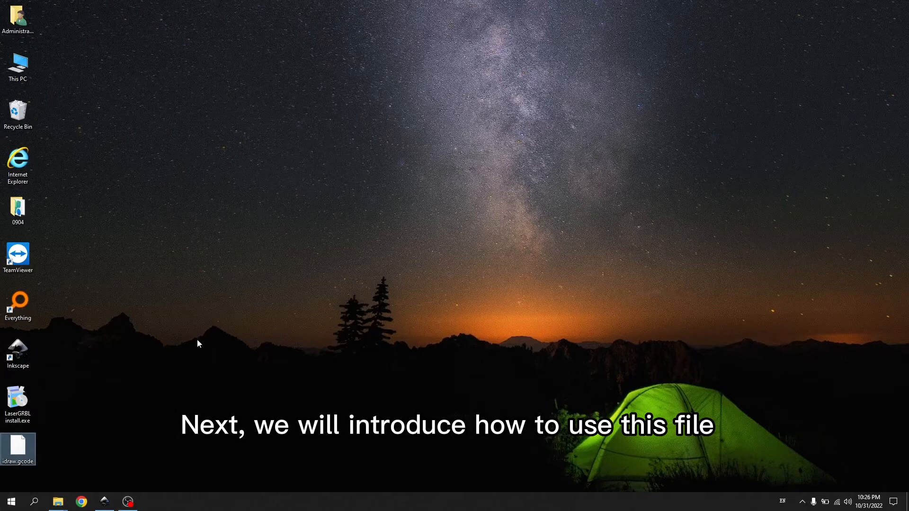
click(18, 405)
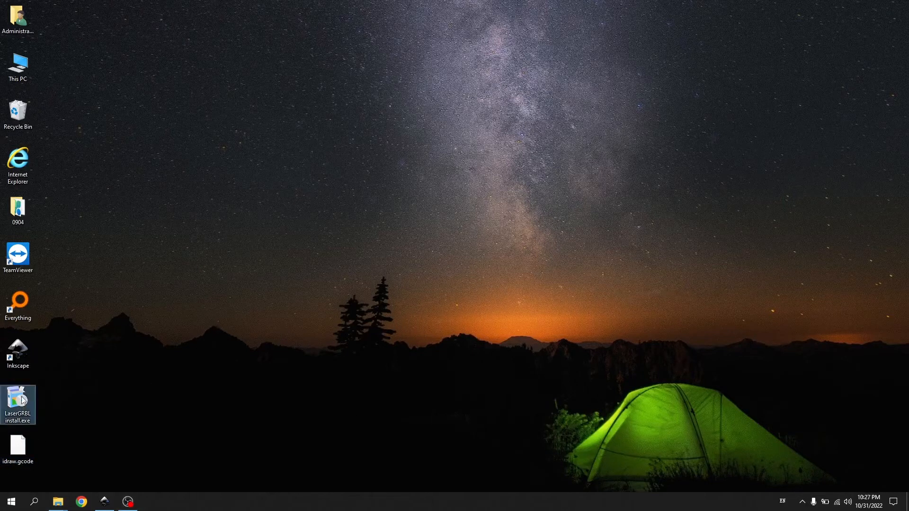
mouse_move(18, 404)
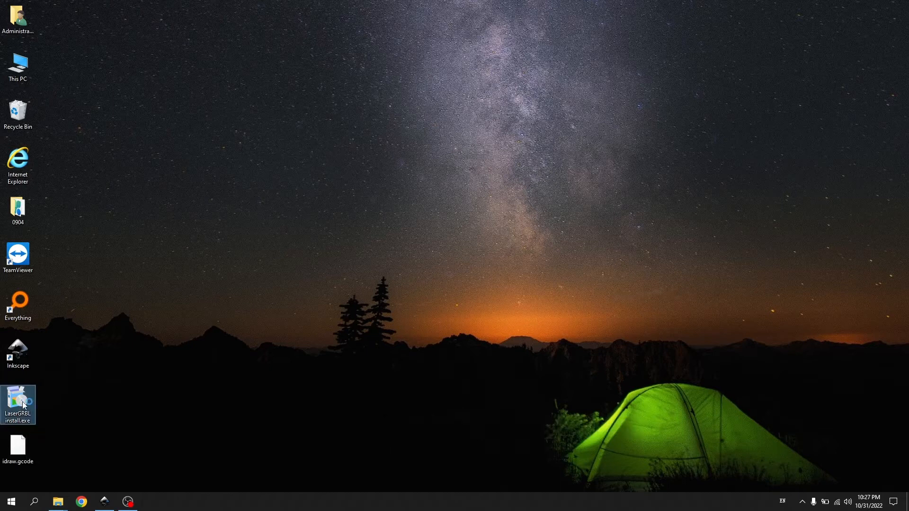
Install LaserGRBL from install.exe into the default folder and launch it on finish.
double_click(18, 404)
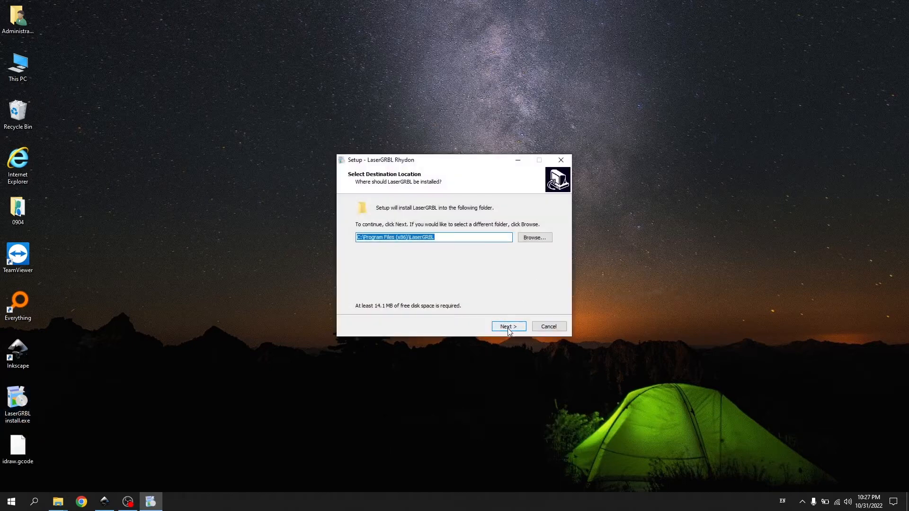
click(508, 327)
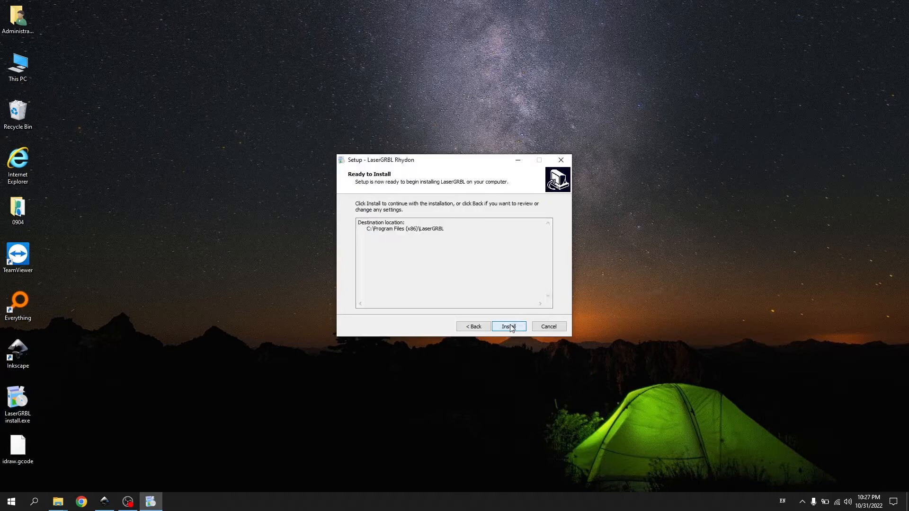
click(508, 327)
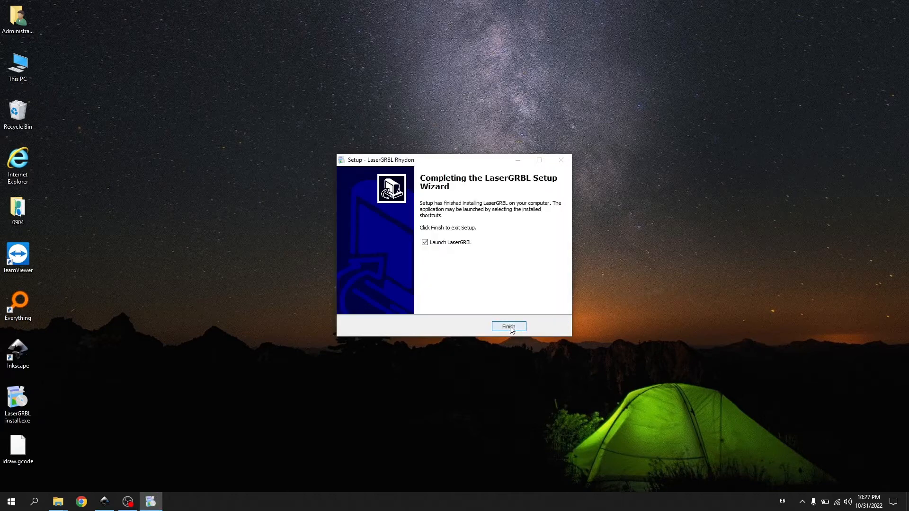
click(508, 327)
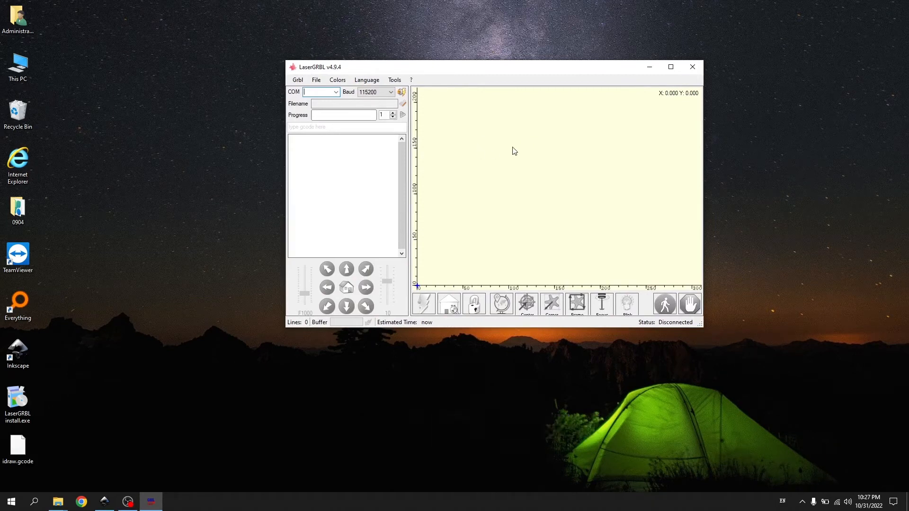
mouse_move(543, 146)
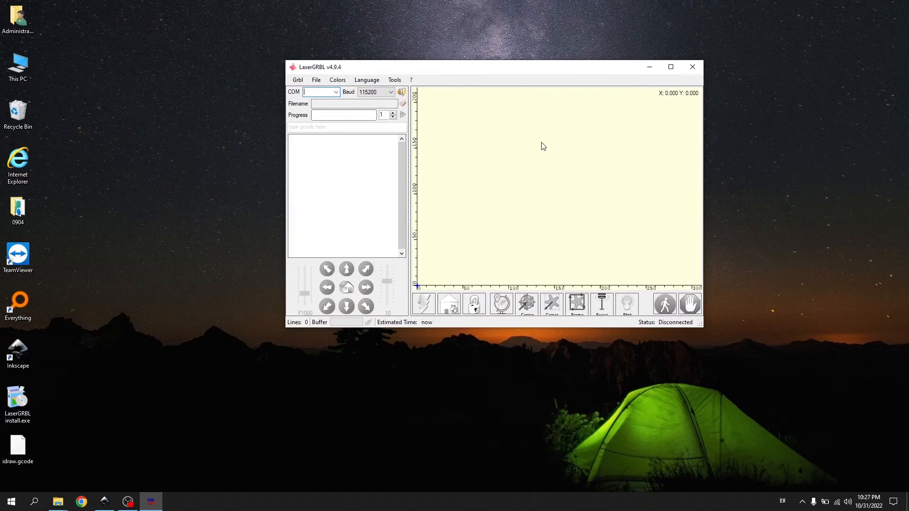
mouse_move(561, 172)
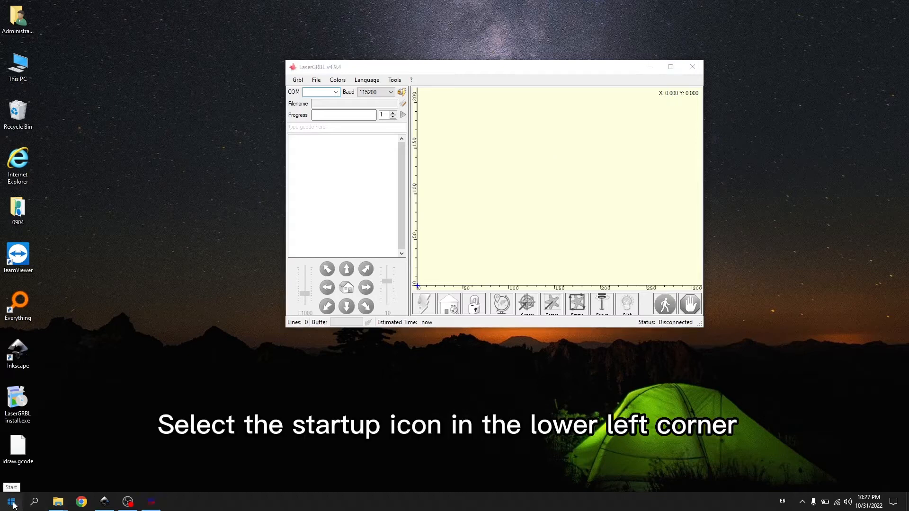
Open Windows Settings from the Start menu to reach Bluetooth & other devices.
click(10, 502)
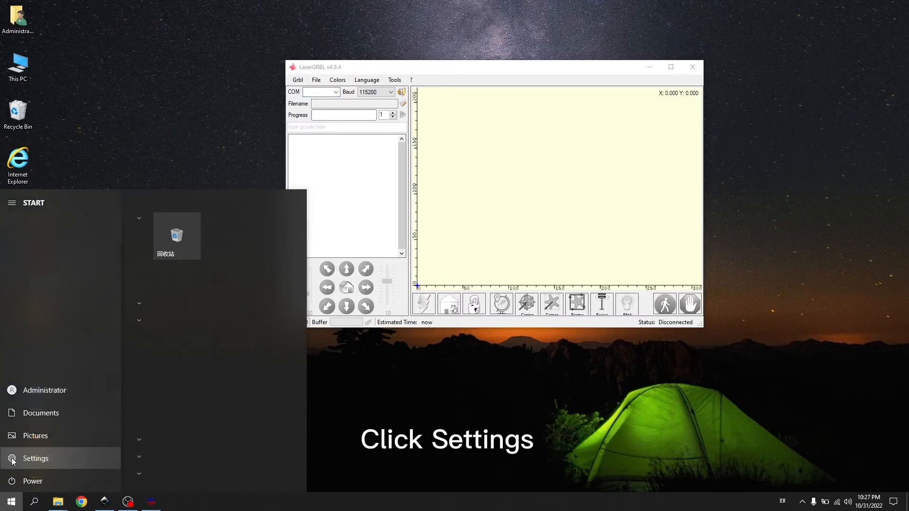
click(36, 458)
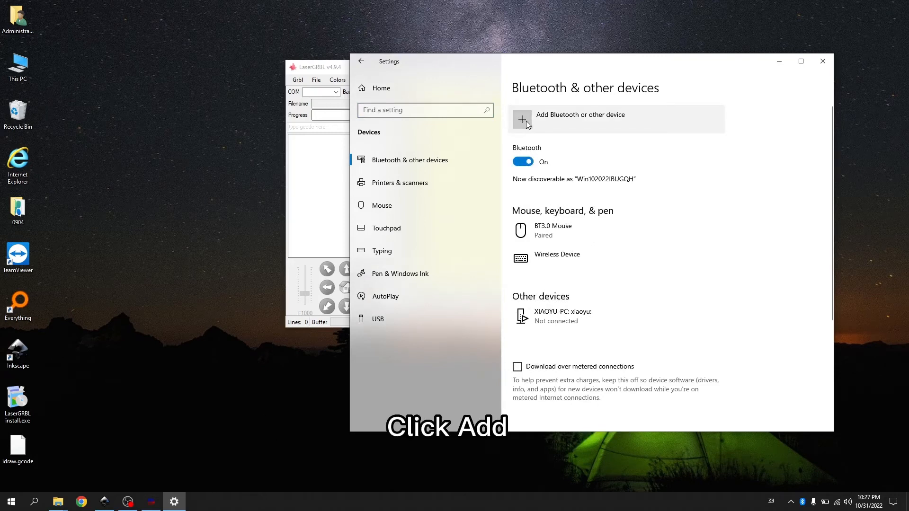
click(521, 119)
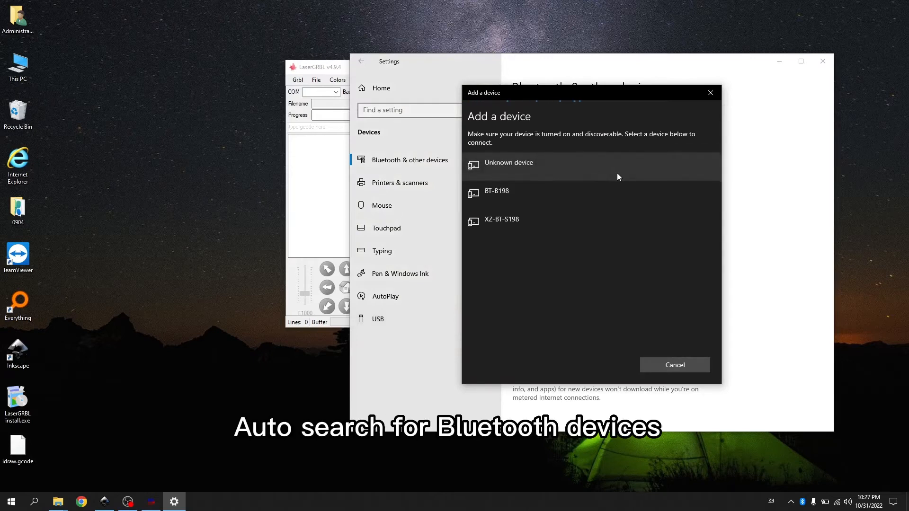
mouse_move(511, 223)
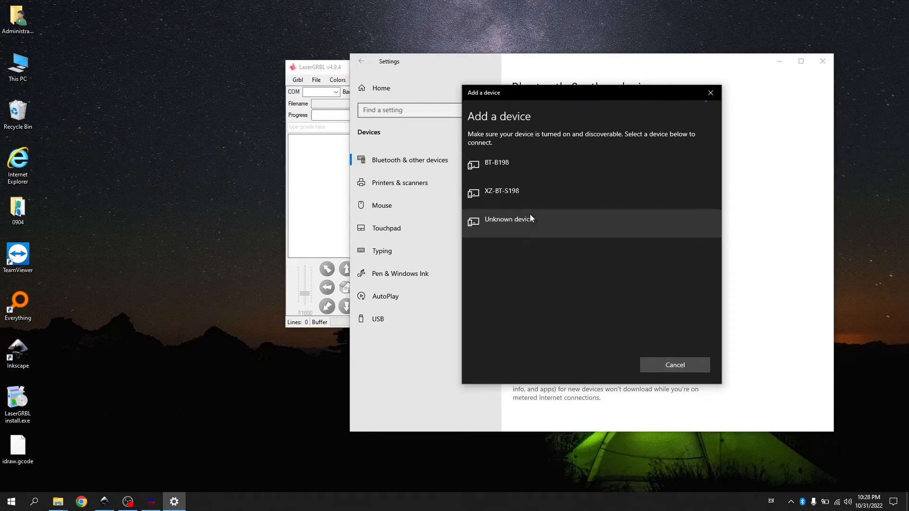
click(502, 190)
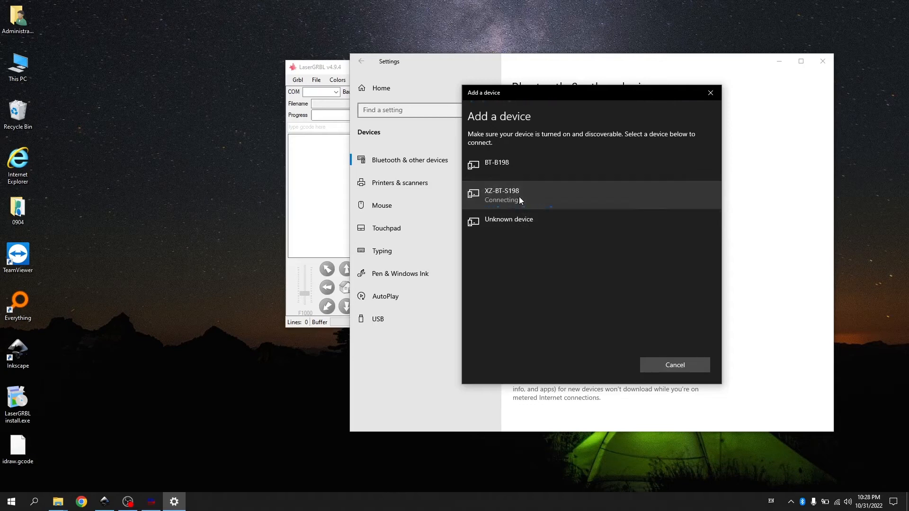
click(502, 196)
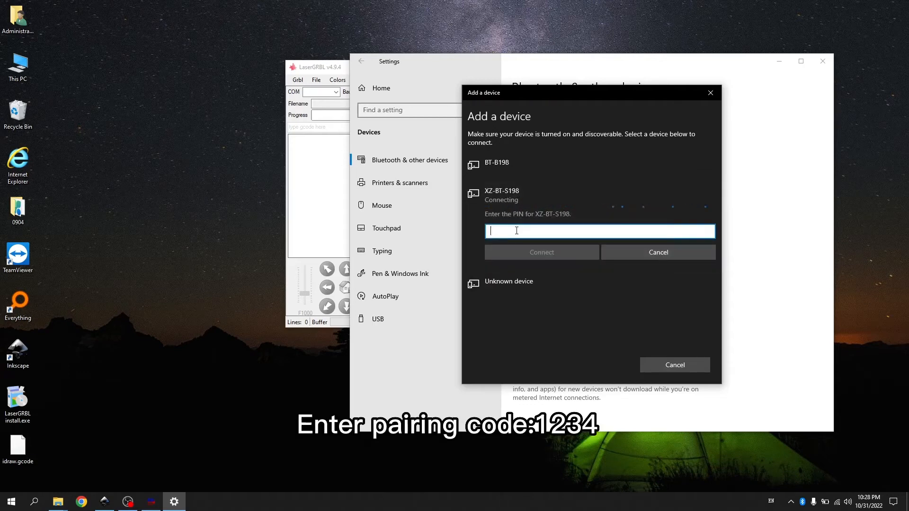
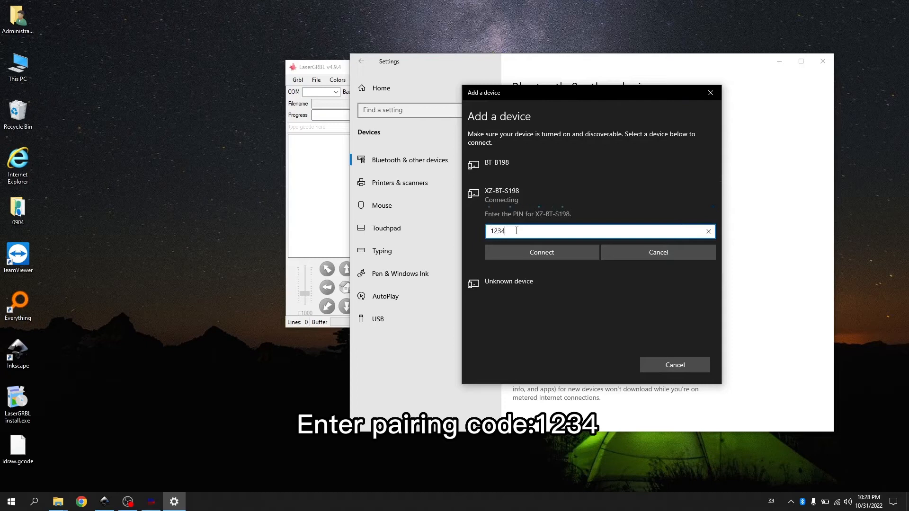
Connect and finish pairing XZ-BT-S198, then close Windows Settings.
click(541, 252)
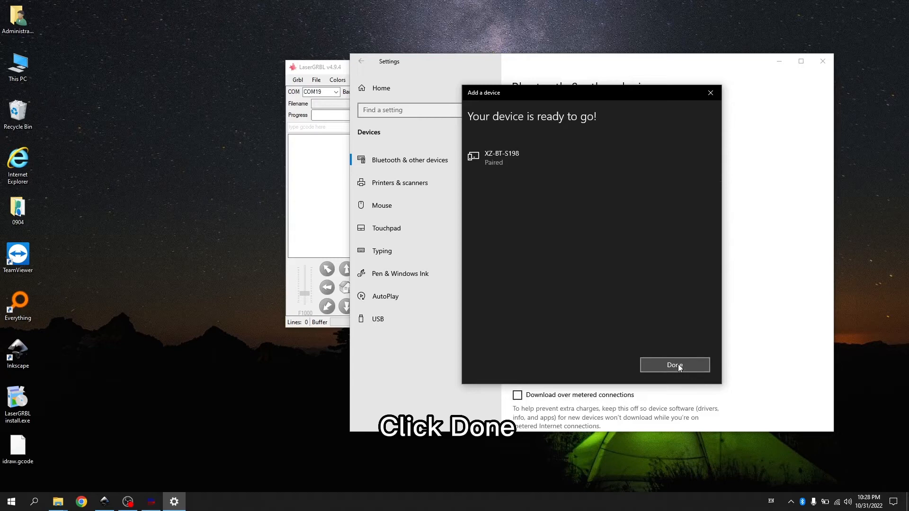
click(673, 365)
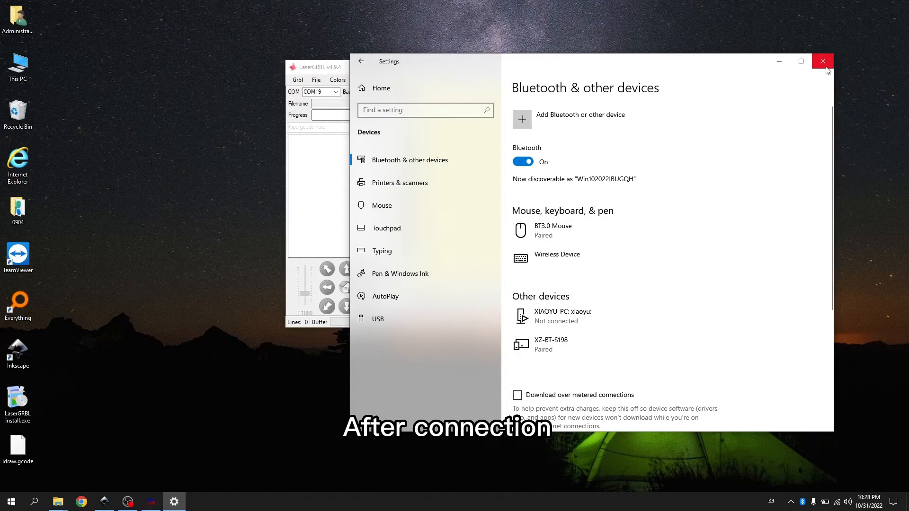
click(822, 61)
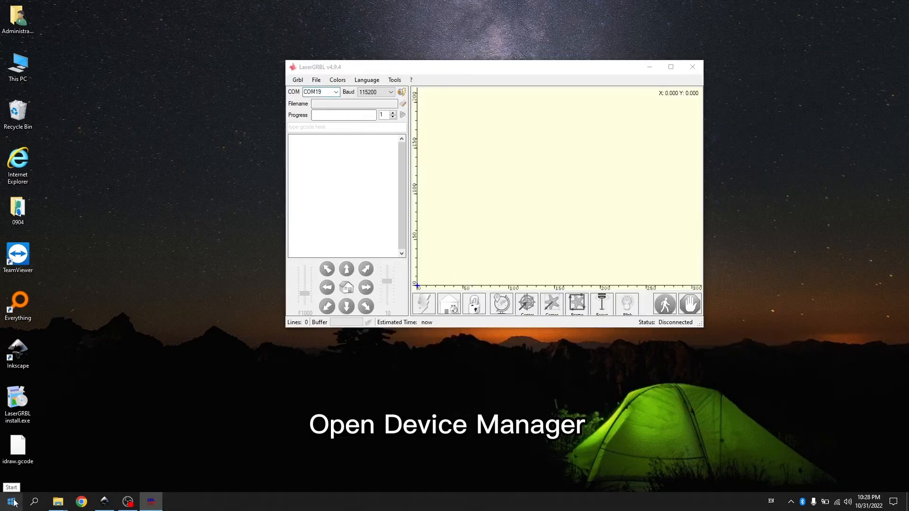
Launch Device Manager from the Start button and expand Ports (COM & LPT).
right_click(12, 502)
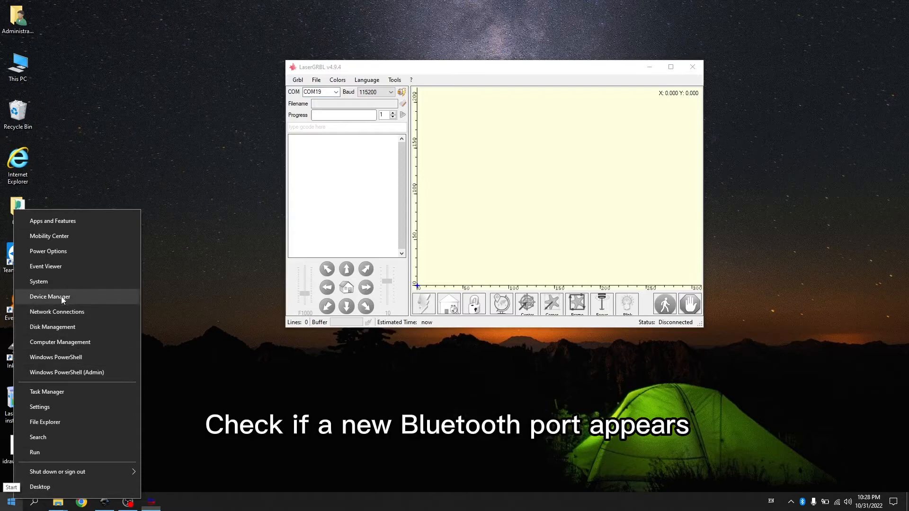
click(50, 296)
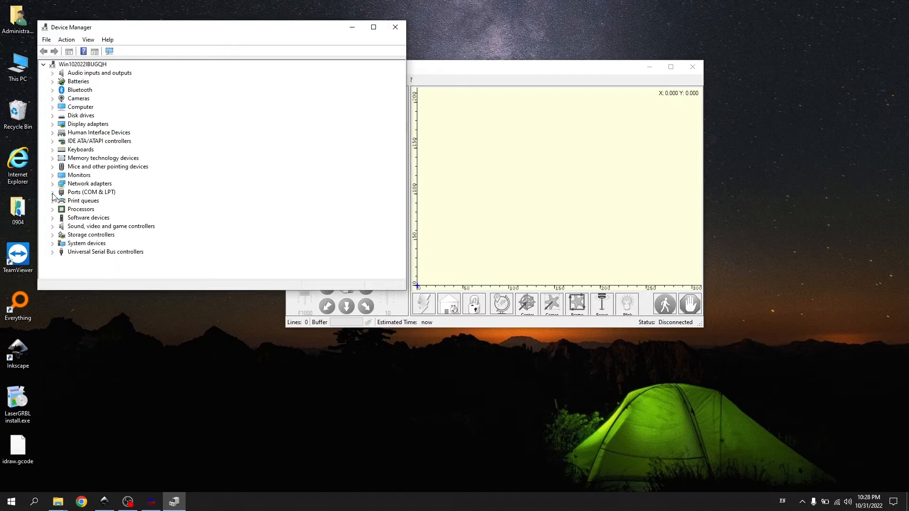
click(53, 192)
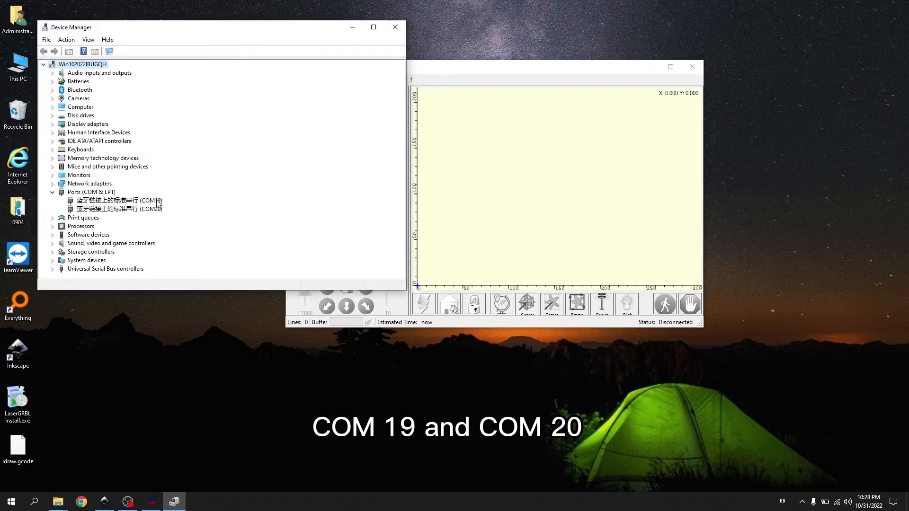
Inspect the Bluetooth serial port entries COM19 and COM20 in the ports list.
click(117, 209)
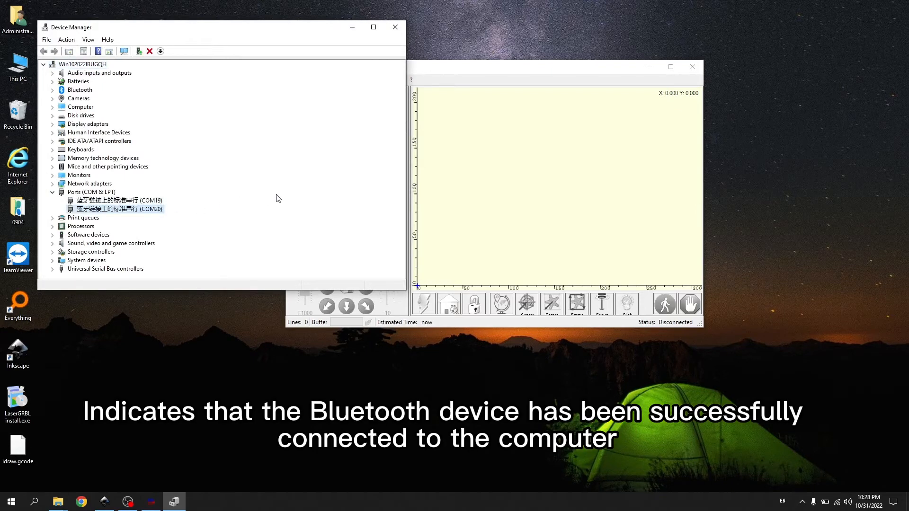
mouse_move(531, 102)
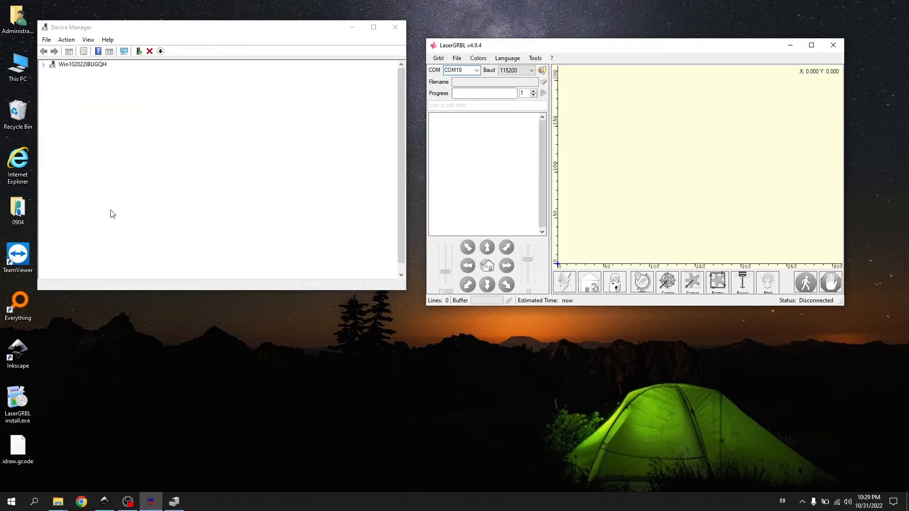
click(45, 63)
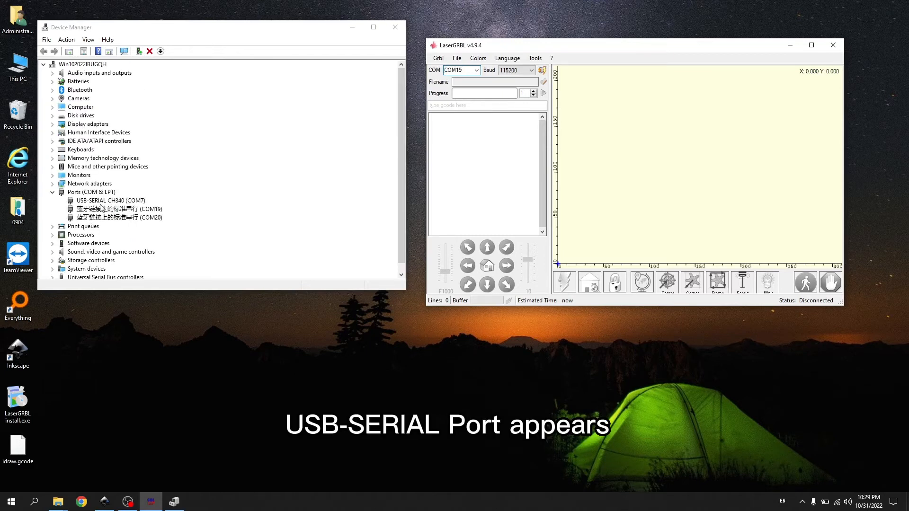
click(110, 201)
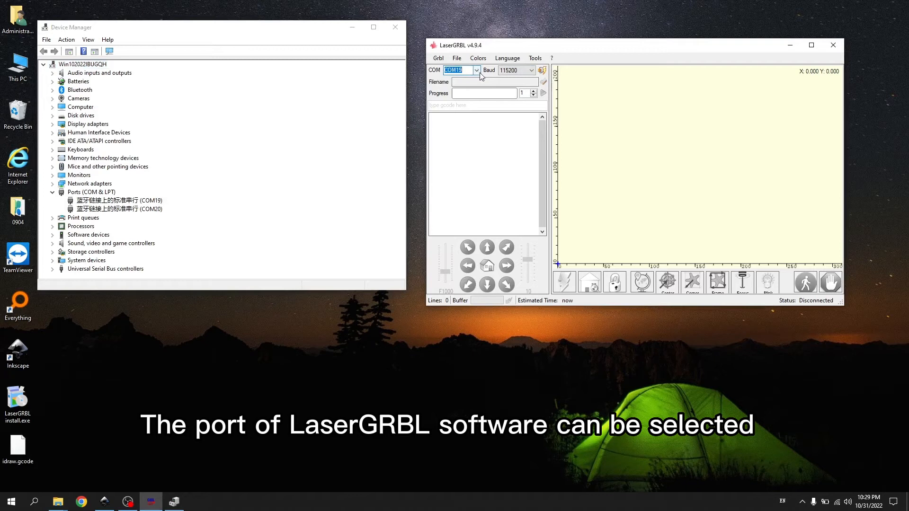
click(474, 70)
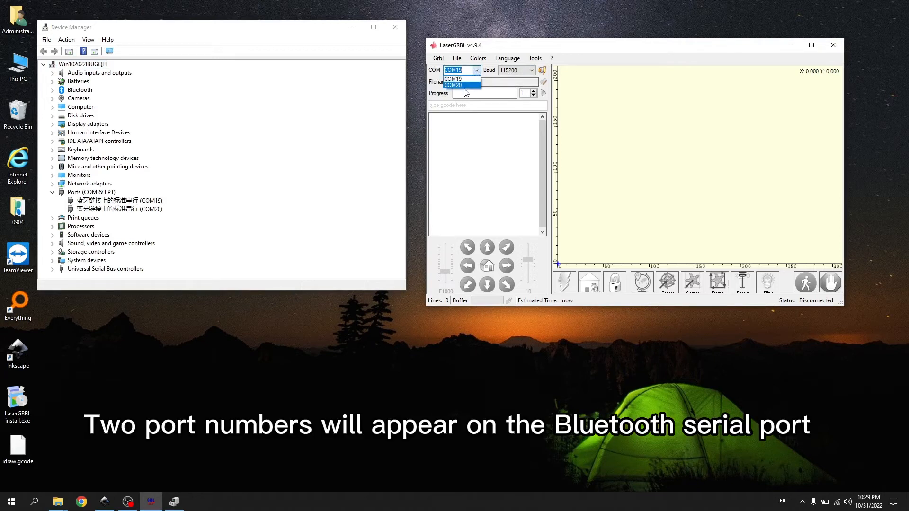
click(453, 79)
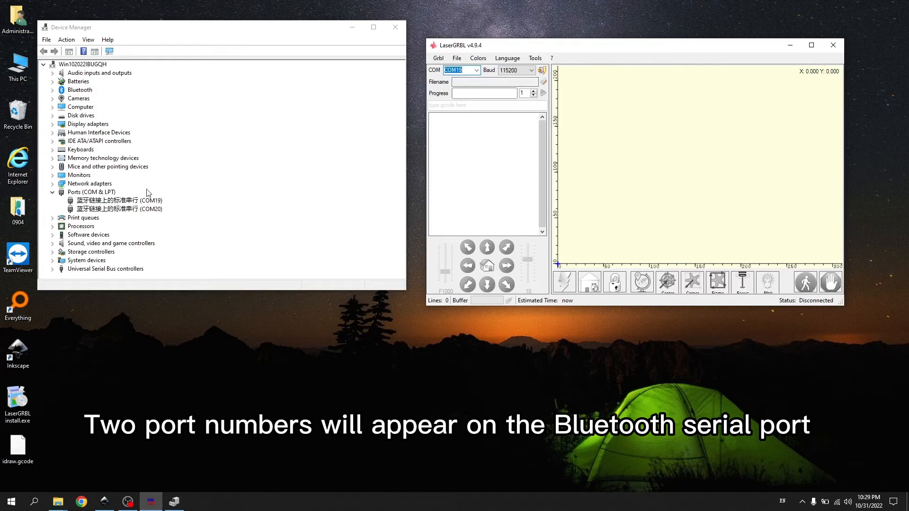
mouse_move(173, 210)
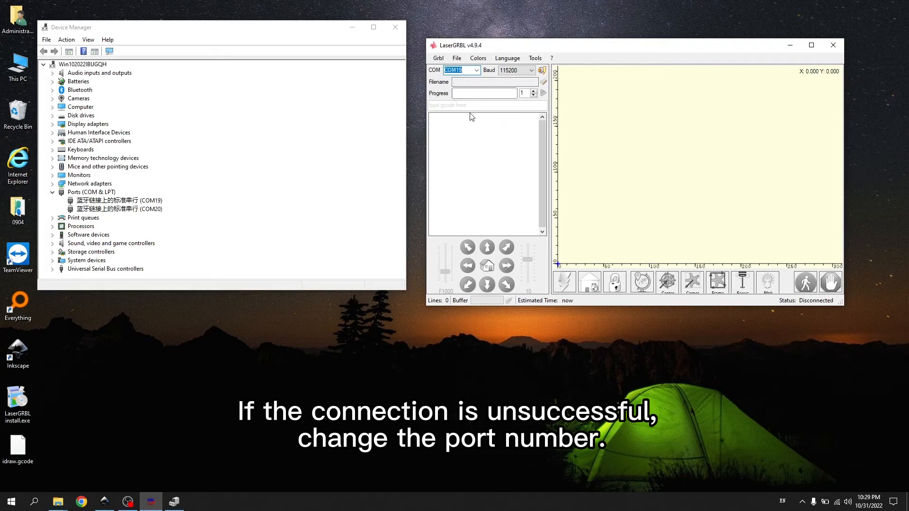
mouse_move(153, 216)
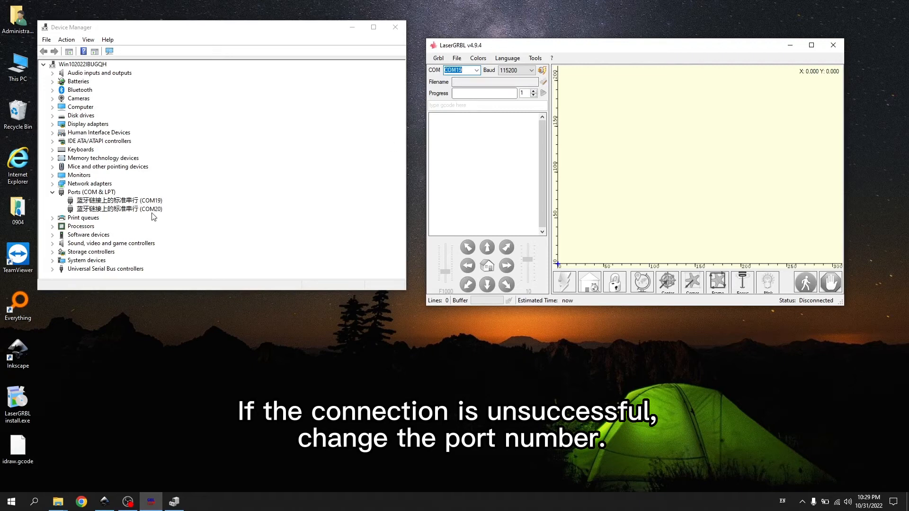
mouse_move(542, 69)
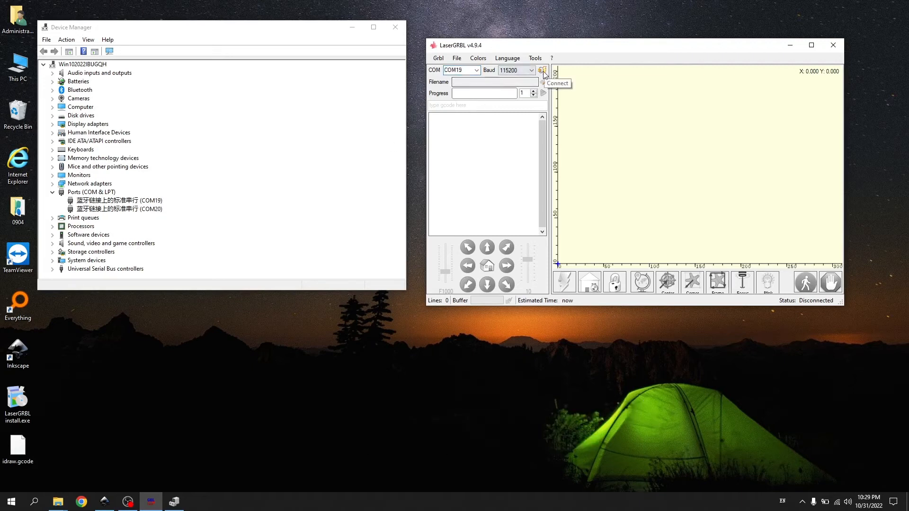
Connect LaserGRBL to the plotter on COM19 until it reports Idle, and close Device Manager.
click(542, 69)
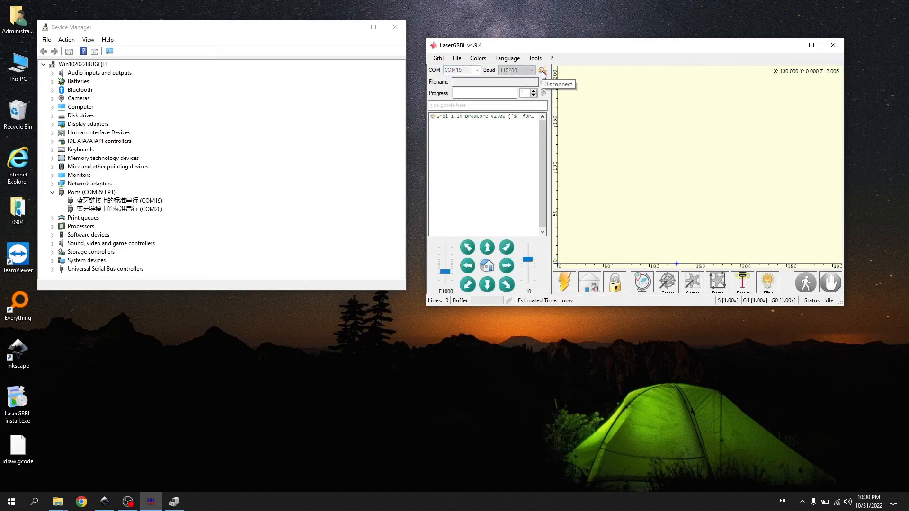
click(542, 69)
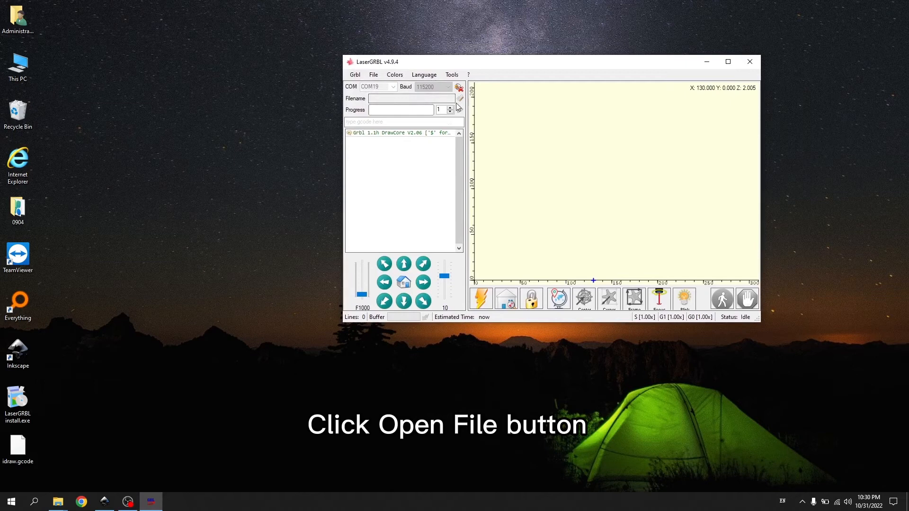
mouse_move(458, 97)
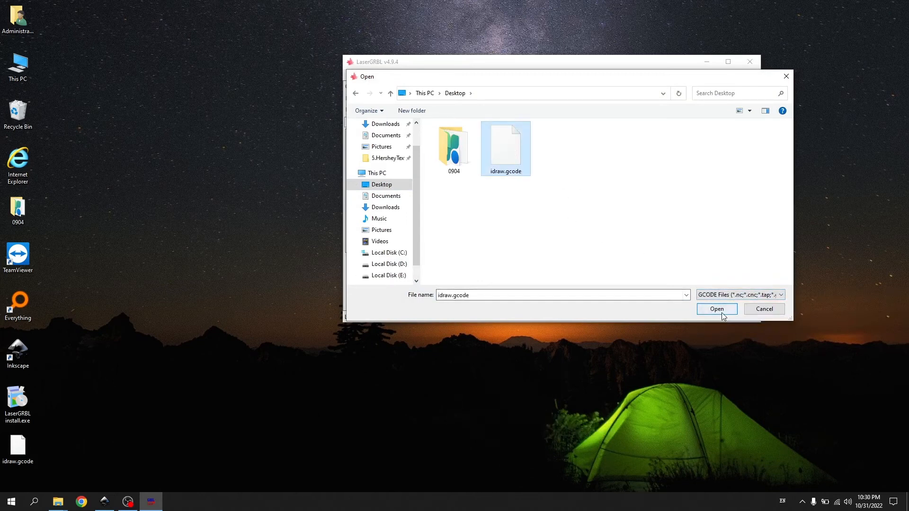
click(717, 309)
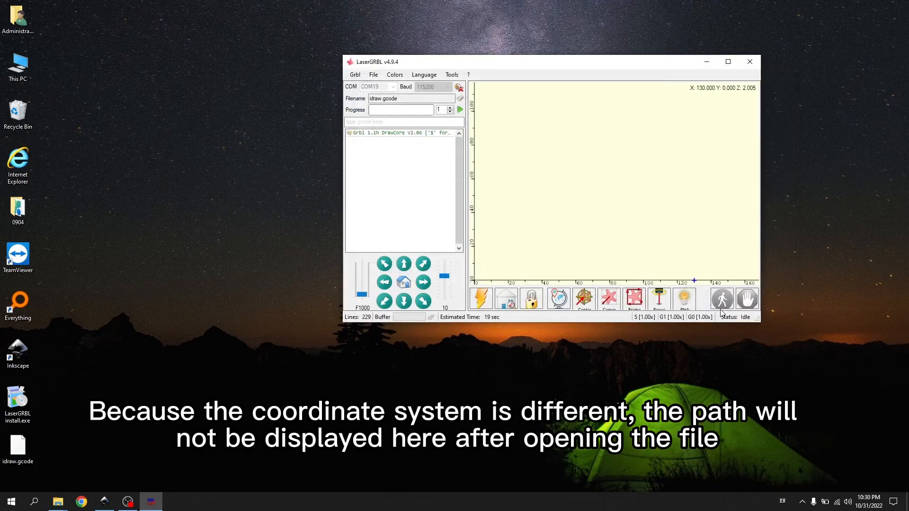
mouse_move(578, 158)
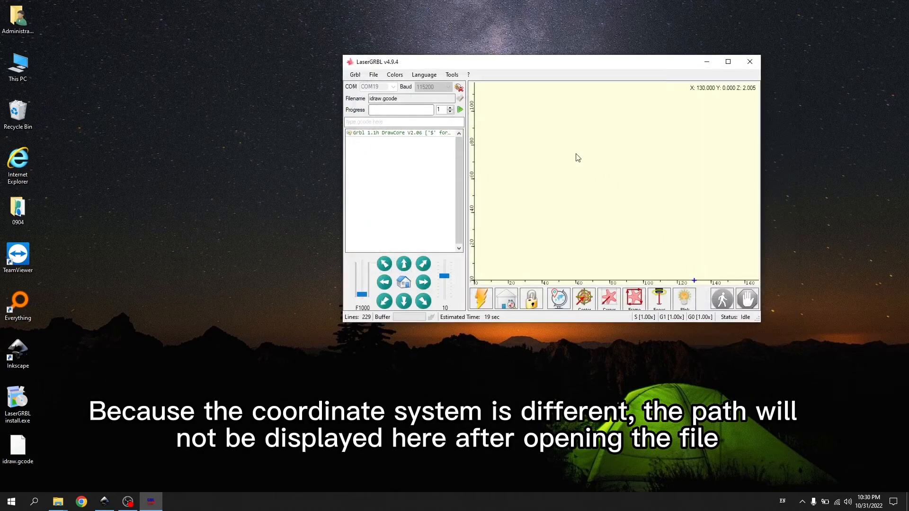
mouse_move(574, 161)
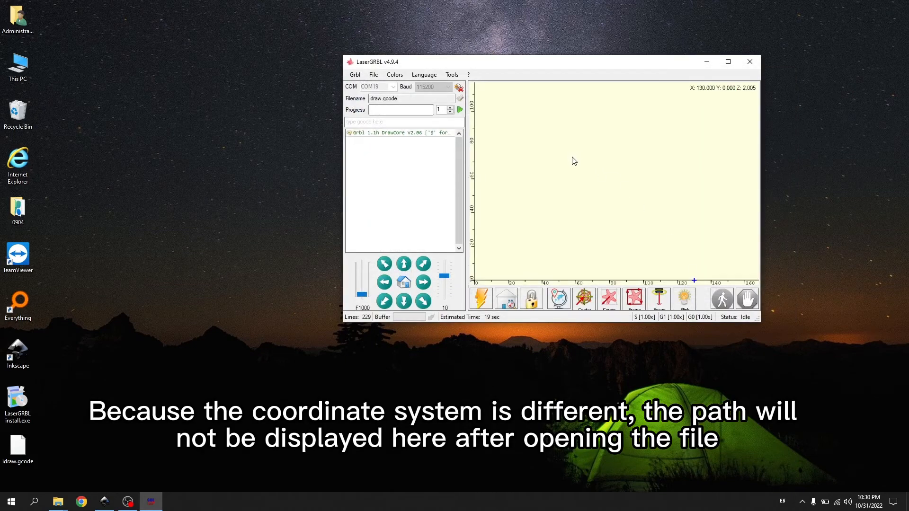
mouse_move(568, 161)
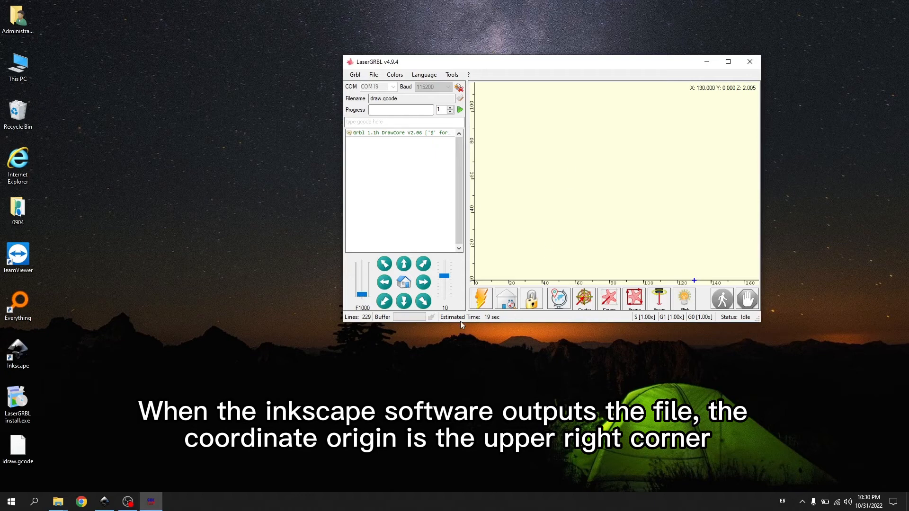
mouse_move(489, 347)
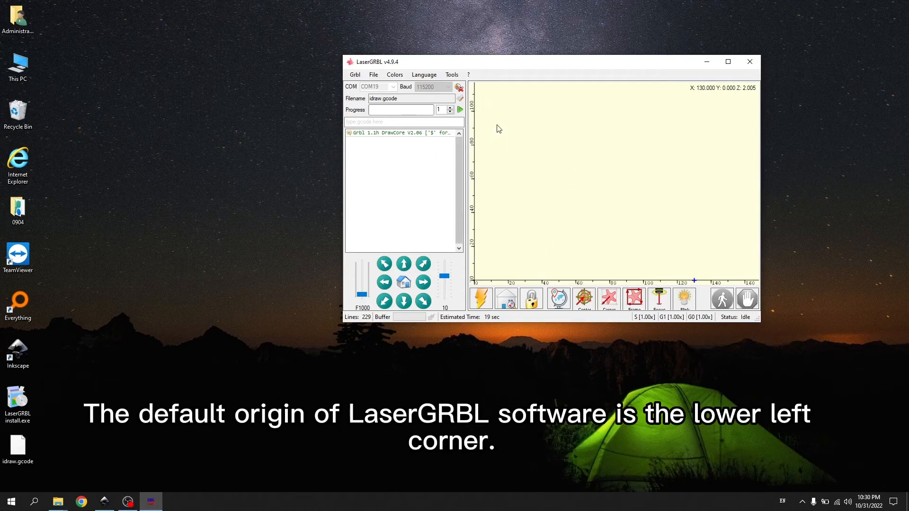
mouse_move(500, 259)
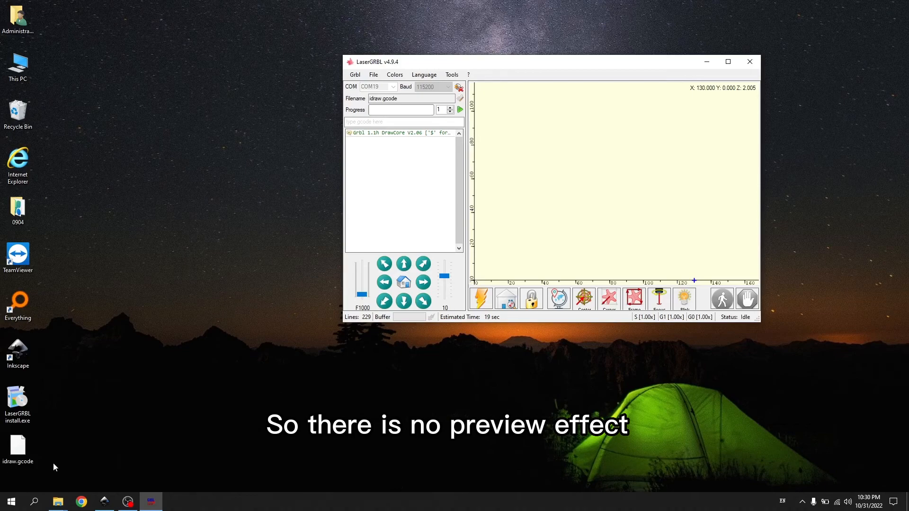
Sketch freehand axes and a lower-left box on the Inkscape page, then return to LaserGRBL.
click(103, 502)
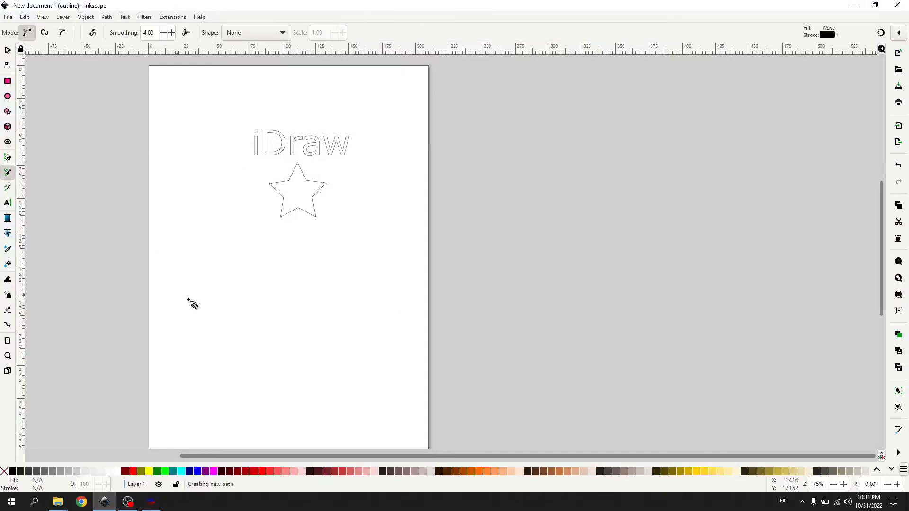
drag(272, 170, 269, 399)
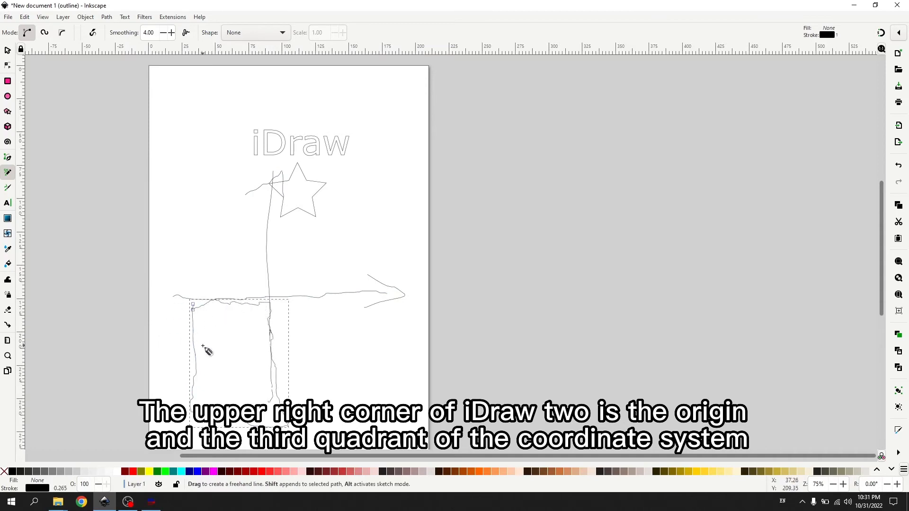
click(151, 502)
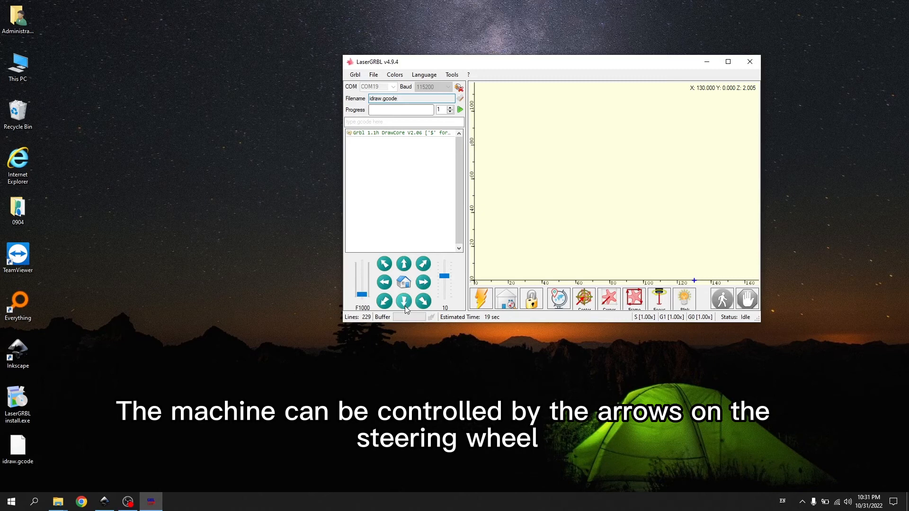
Jog the pen in 10 mm Y and X steps toward the middle, raising the jog speed to F5349.
click(403, 301)
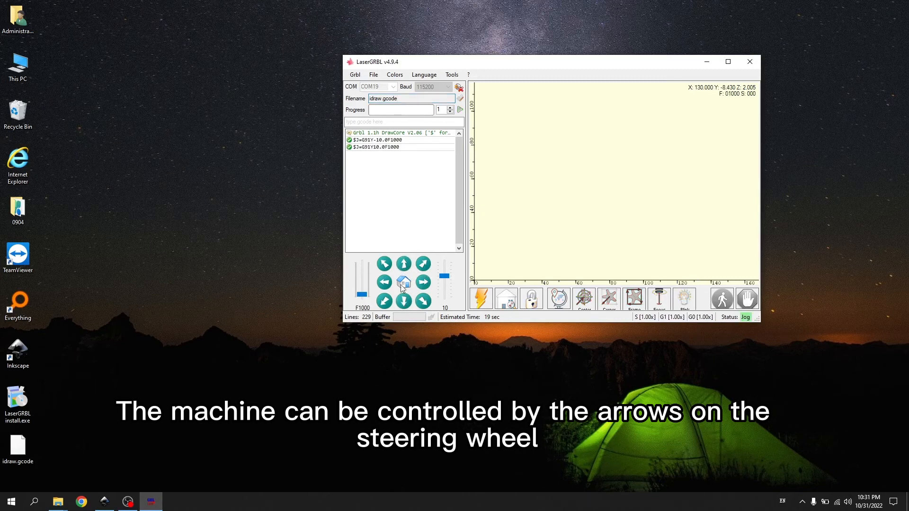
click(403, 302)
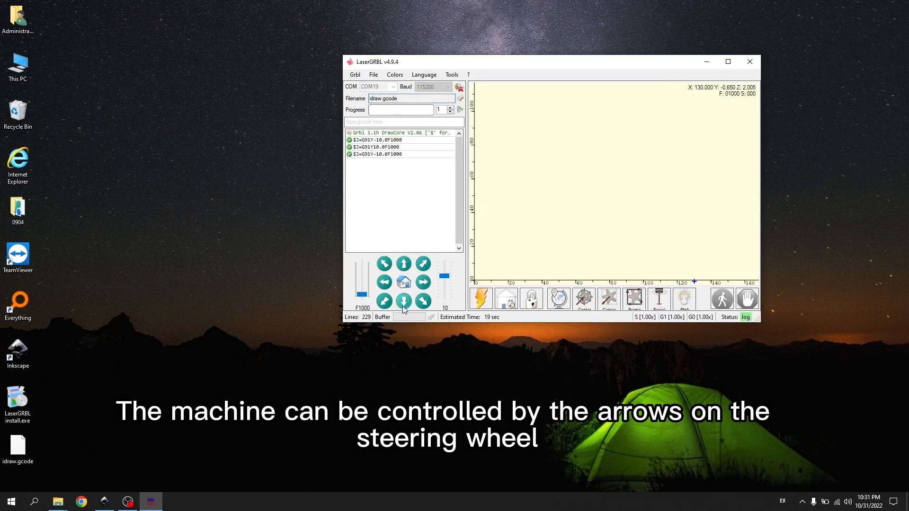
click(404, 302)
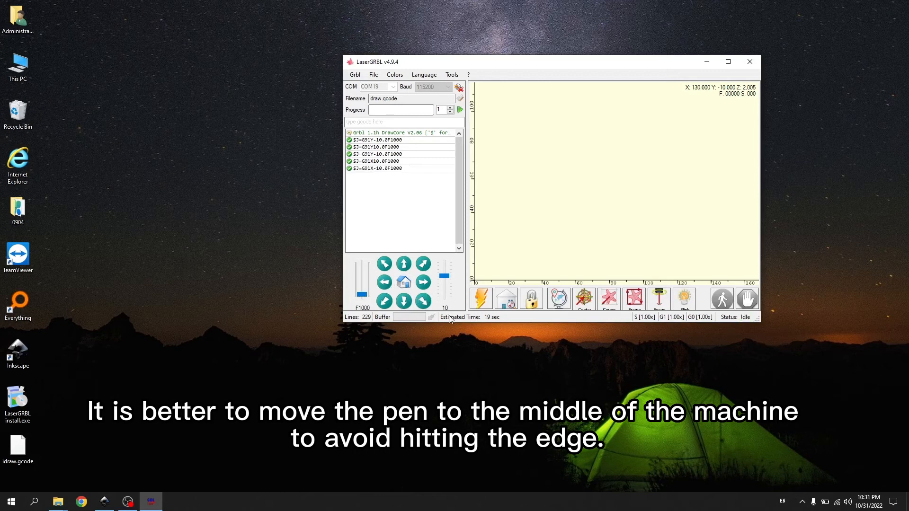
mouse_move(361, 295)
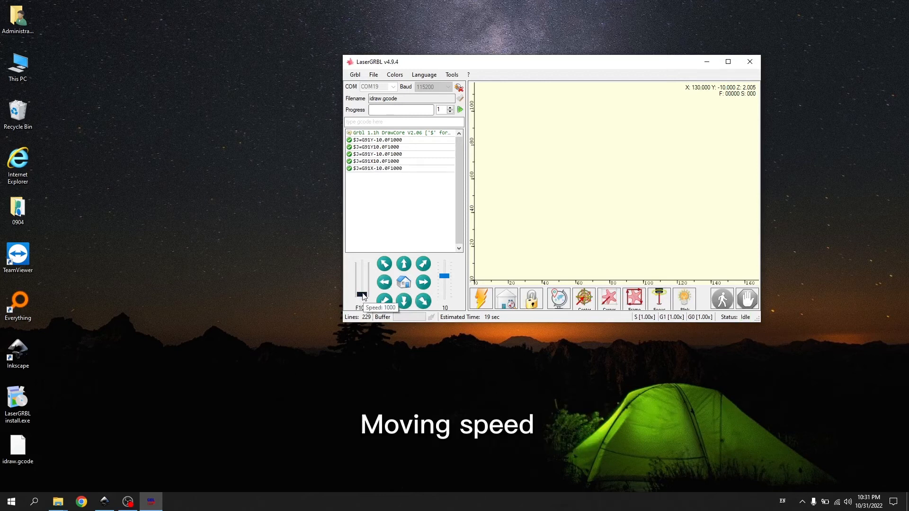
drag(363, 296, 362, 276)
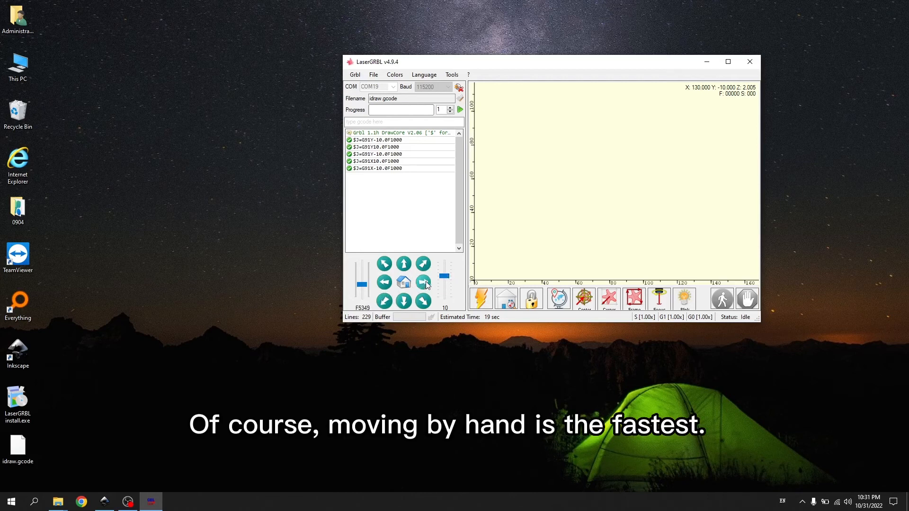
click(422, 282)
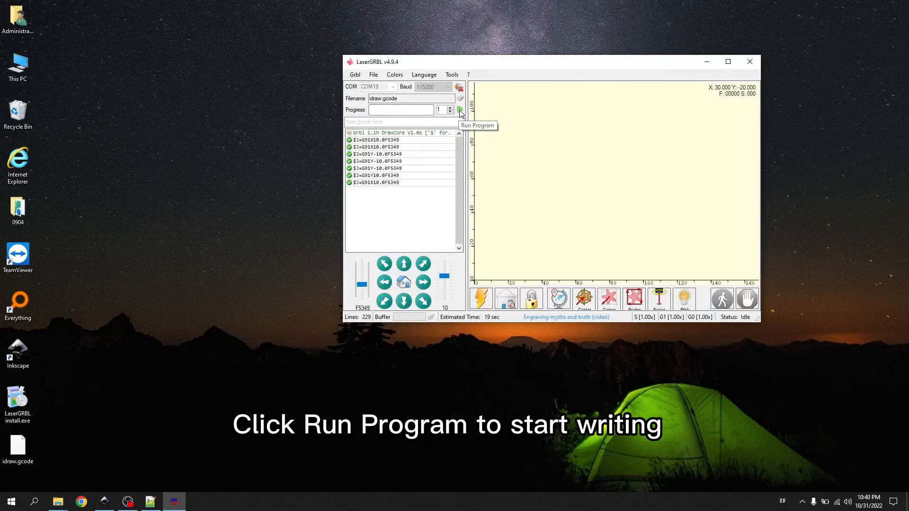
Run the loaded iDraw.gcode program to plot the drawing, 229 lines with 0 errors.
click(460, 109)
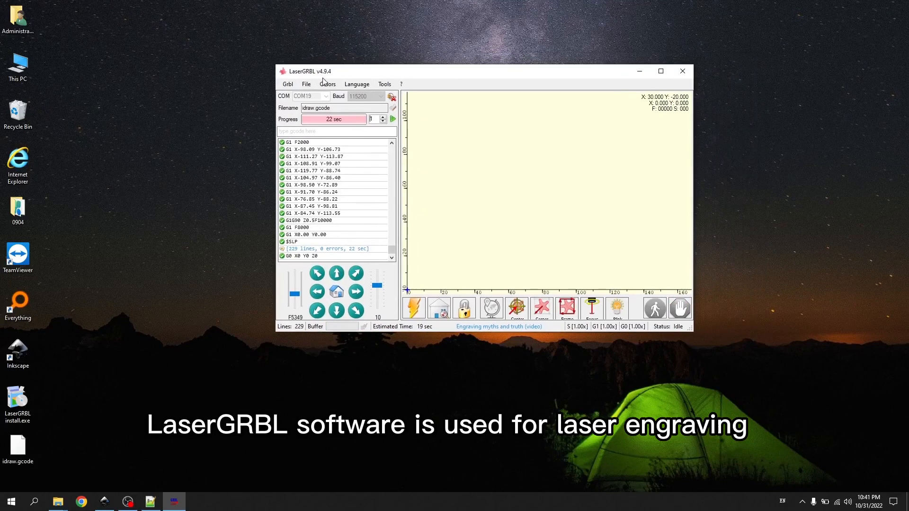
mouse_move(520, 149)
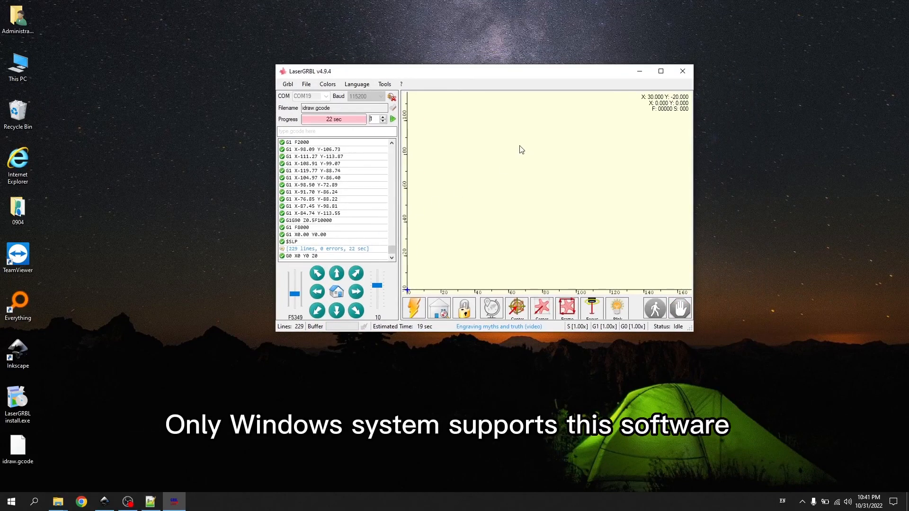
mouse_move(248, 454)
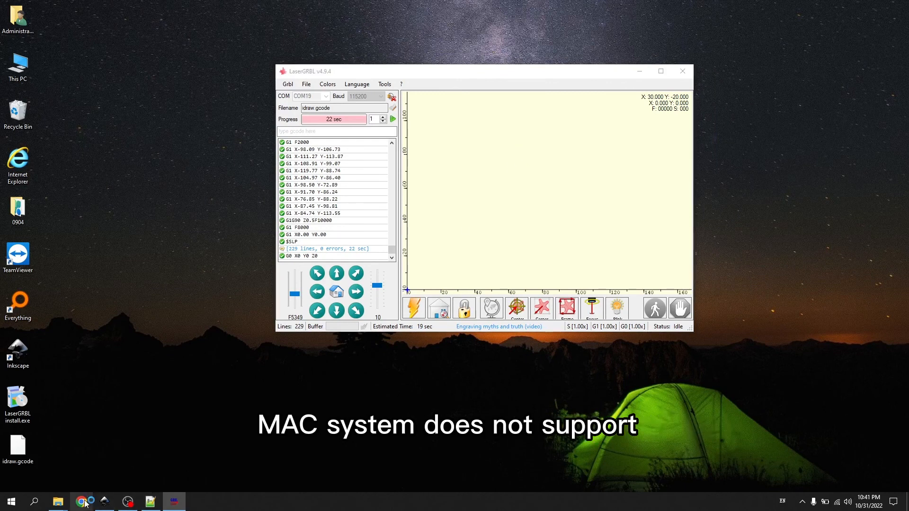
Consult the lasergrbl.com FAQ's 'MAC or Linux version' answer, highlighting the Mac Users advice, then return to LaserGRBL.
click(82, 502)
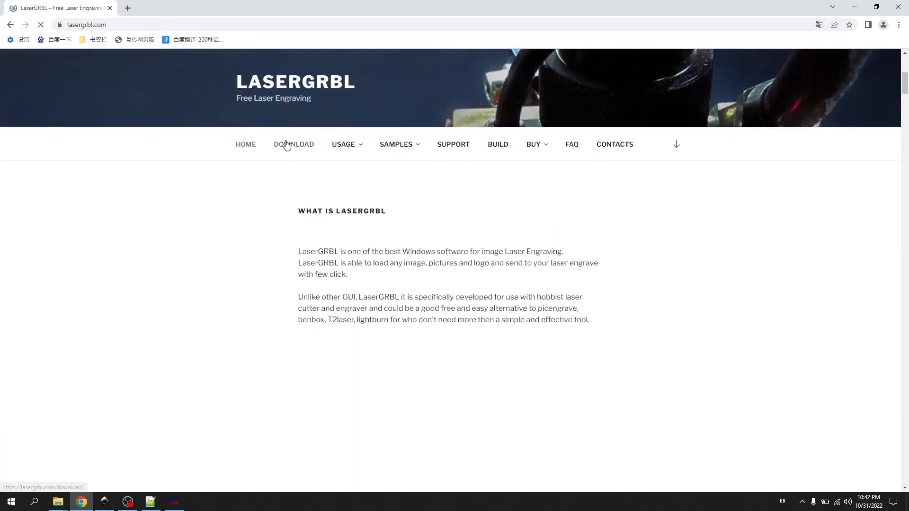
click(294, 144)
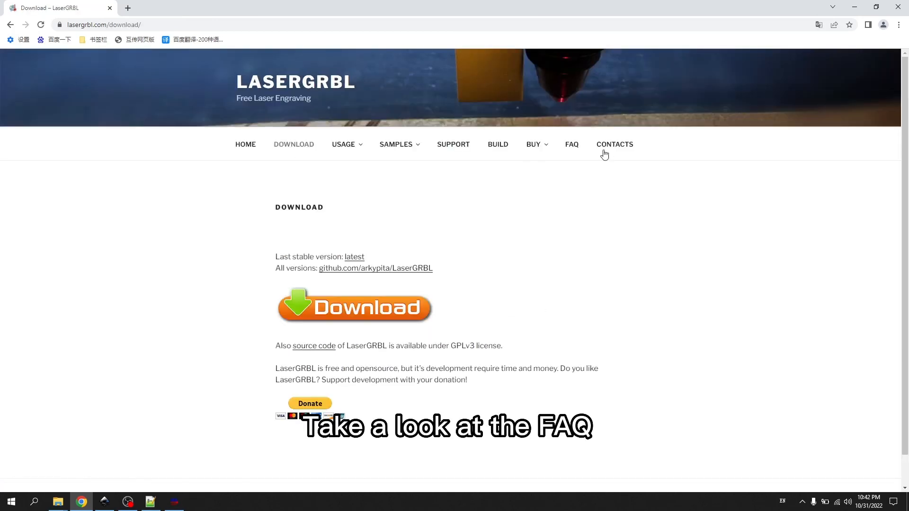
click(570, 144)
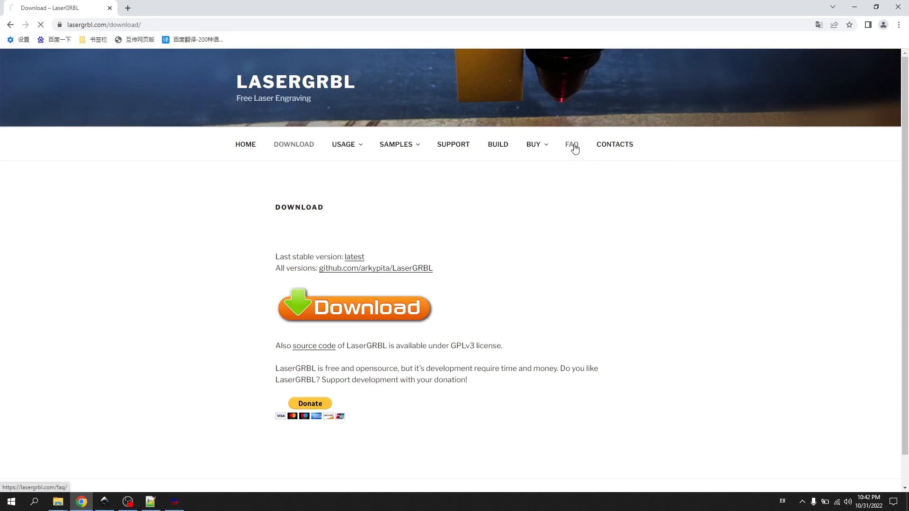
click(571, 144)
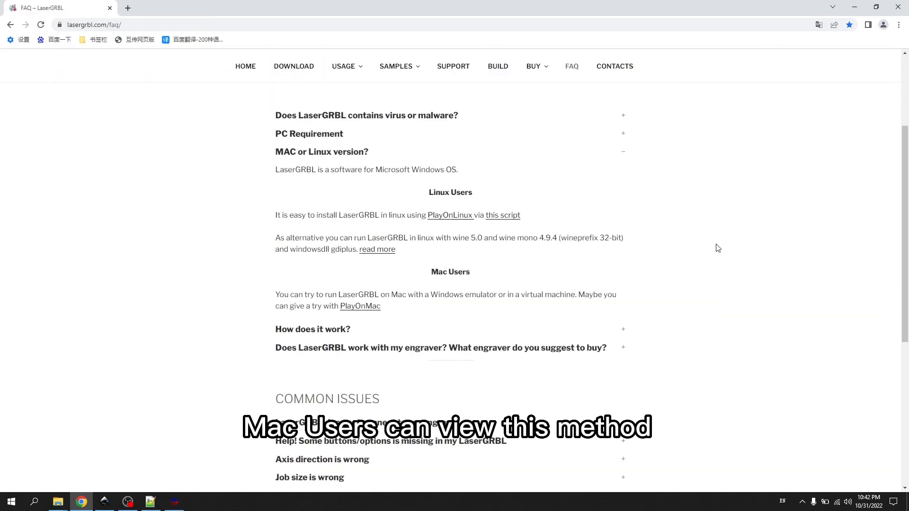
drag(275, 295, 357, 295)
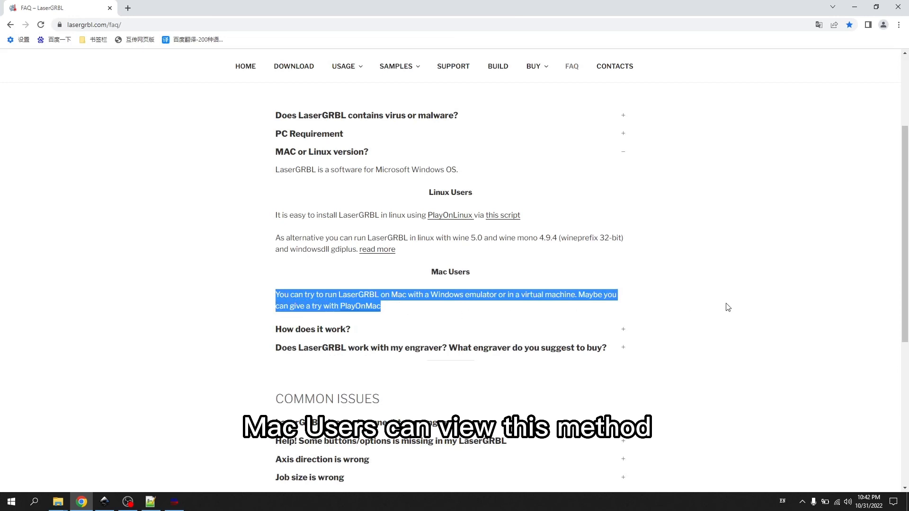
click(173, 502)
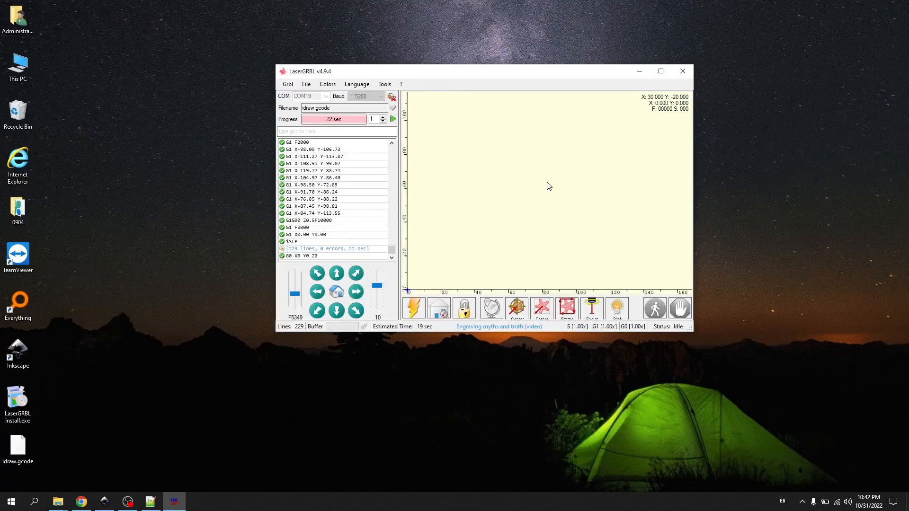